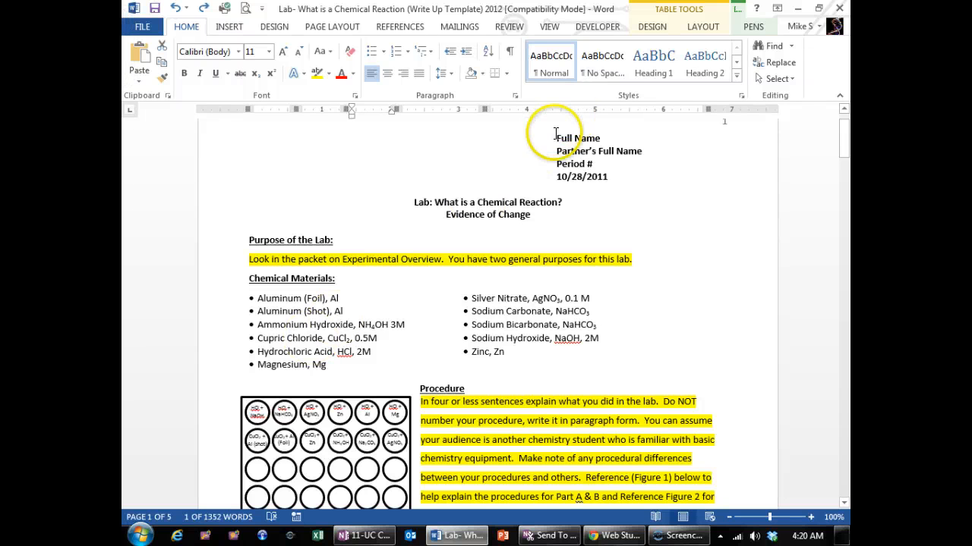
Select the Purpose instruction sentence, then scroll down to the Procedure prompt and its figure.
drag(557, 137, 636, 151)
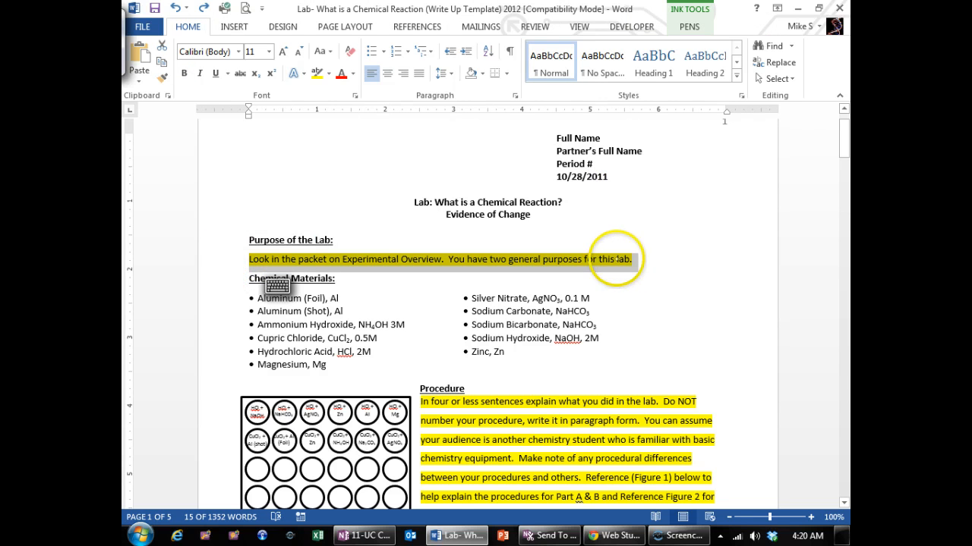
mouse_move(299, 270)
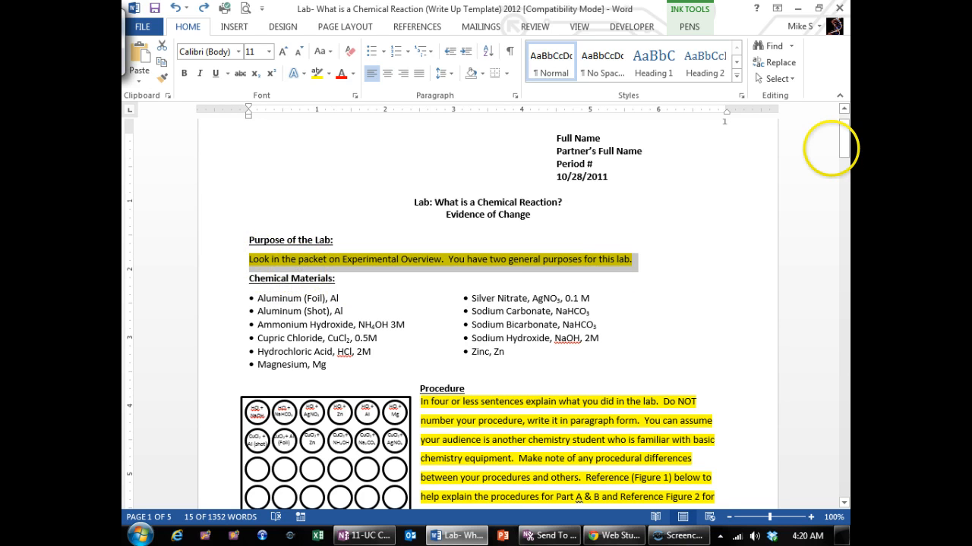
scroll(down, 3)
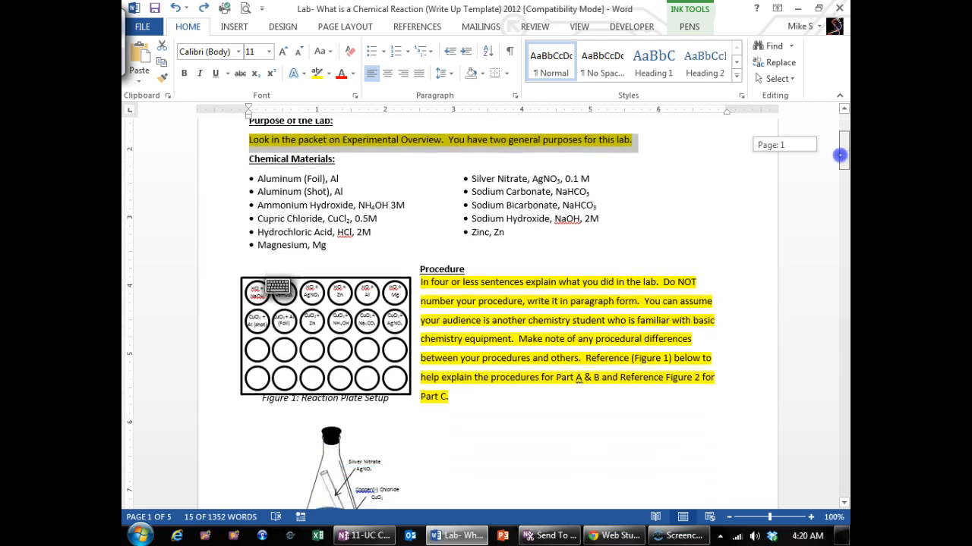
scroll(down, 3)
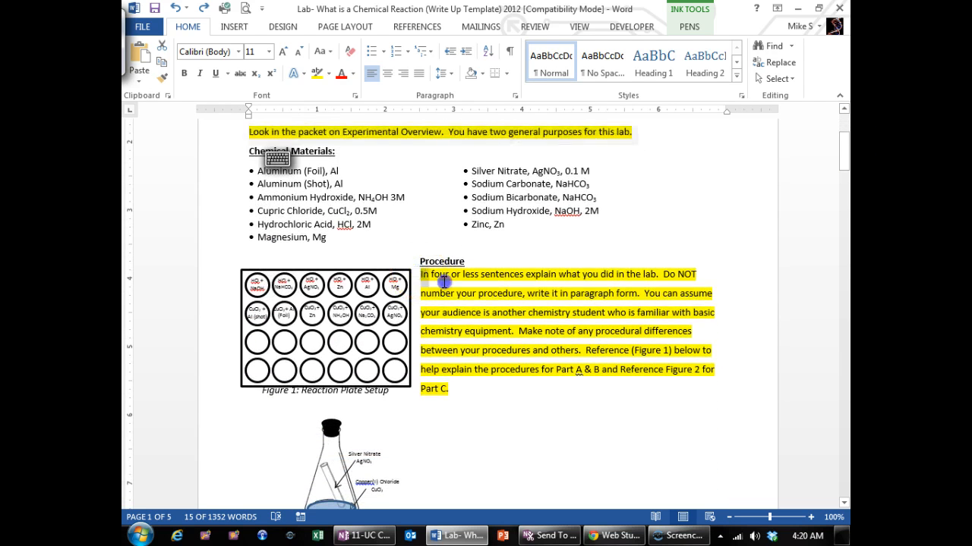
Scroll past Figures 1 and 2 to page 2's hydrochloric acid observations Table 1.
drag(421, 274, 454, 388)
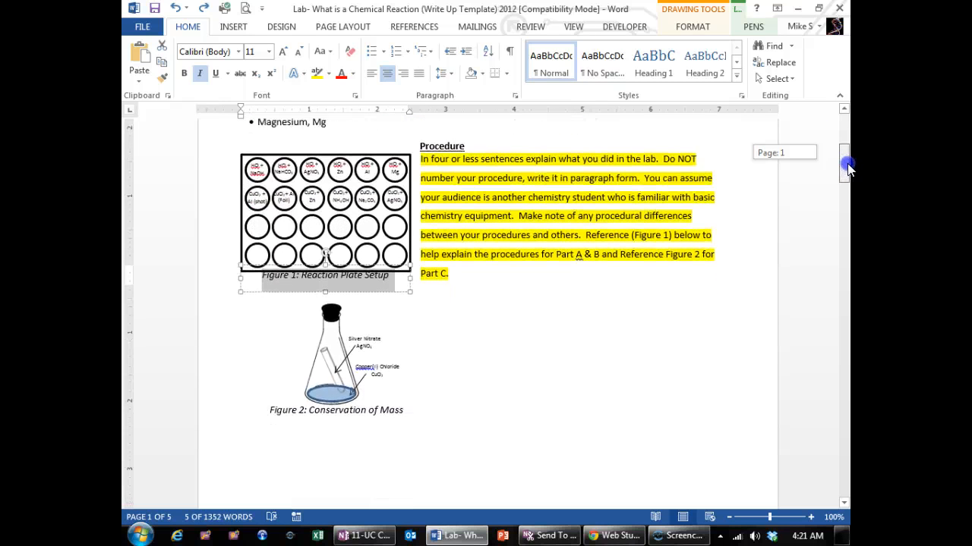
scroll(down, 3)
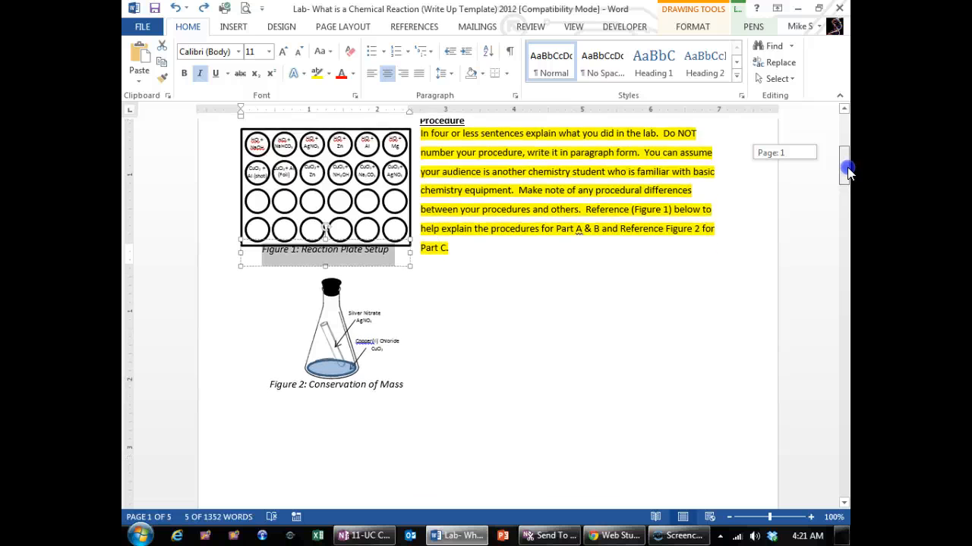
scroll(down, 3)
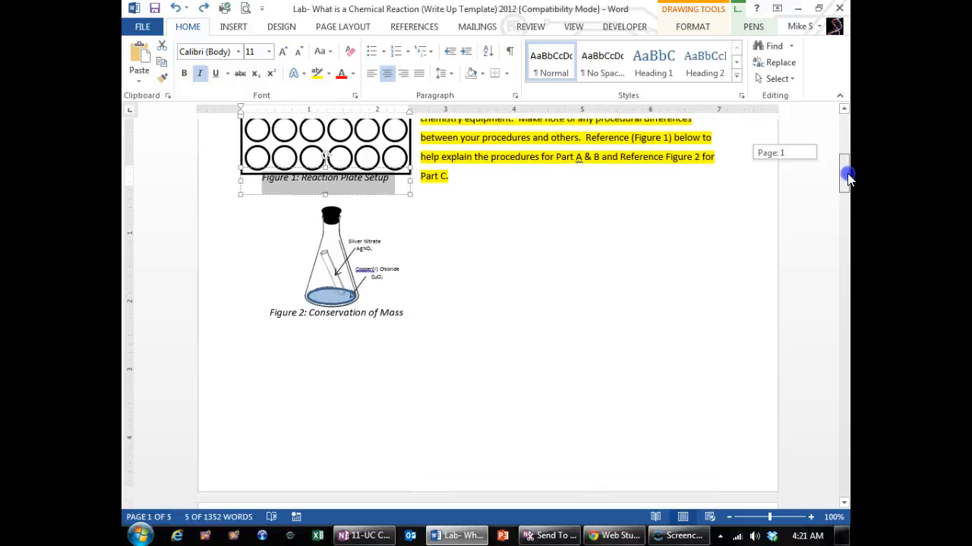
scroll(down, 3)
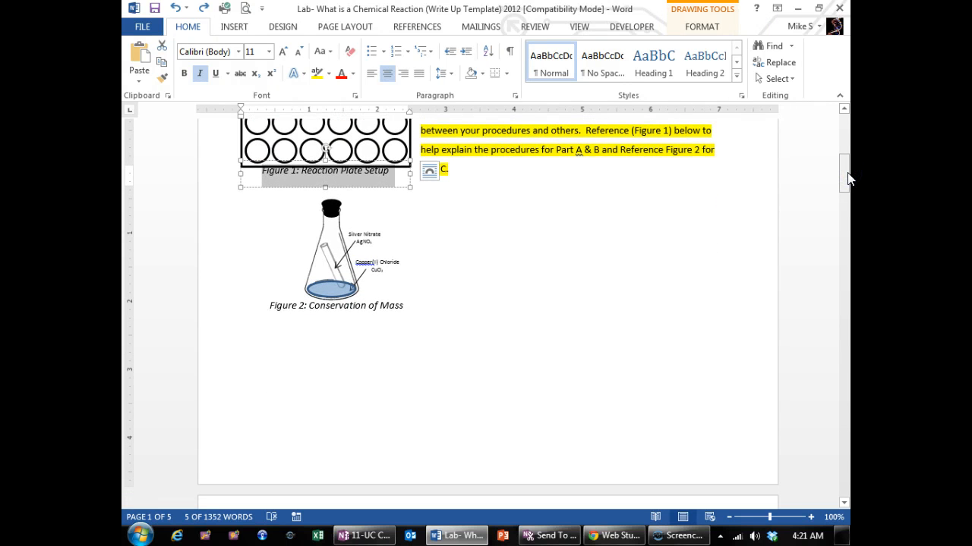
drag(847, 170, 847, 175)
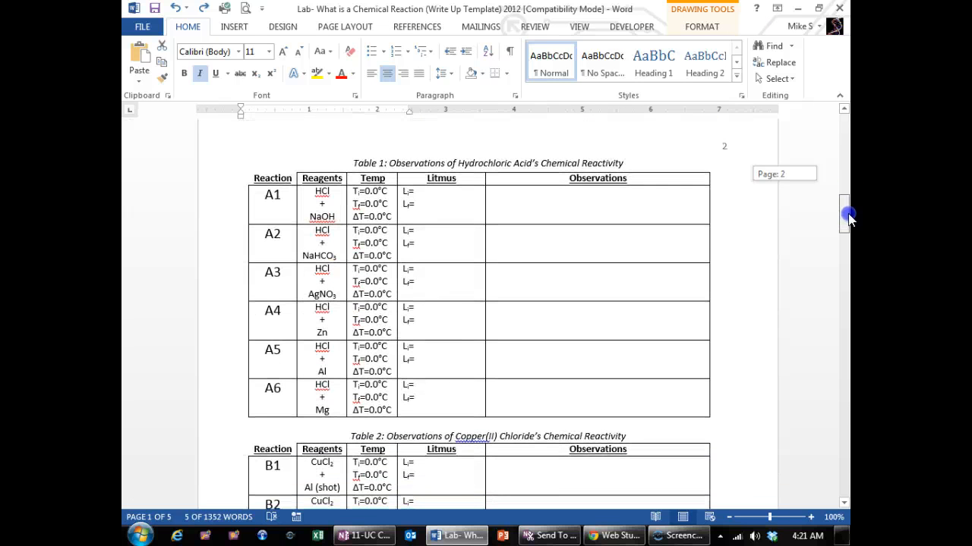
Fill A1's Ti, Tf and ΔT cells with 20.5°C, 28.5°C and 8.0°C.
scroll(down, 3)
text(2)
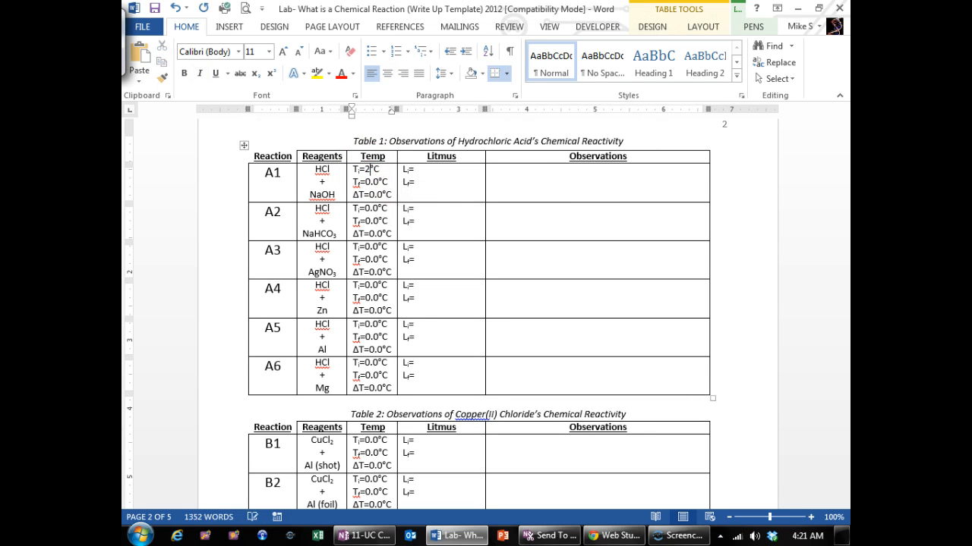
text(0.5°C)
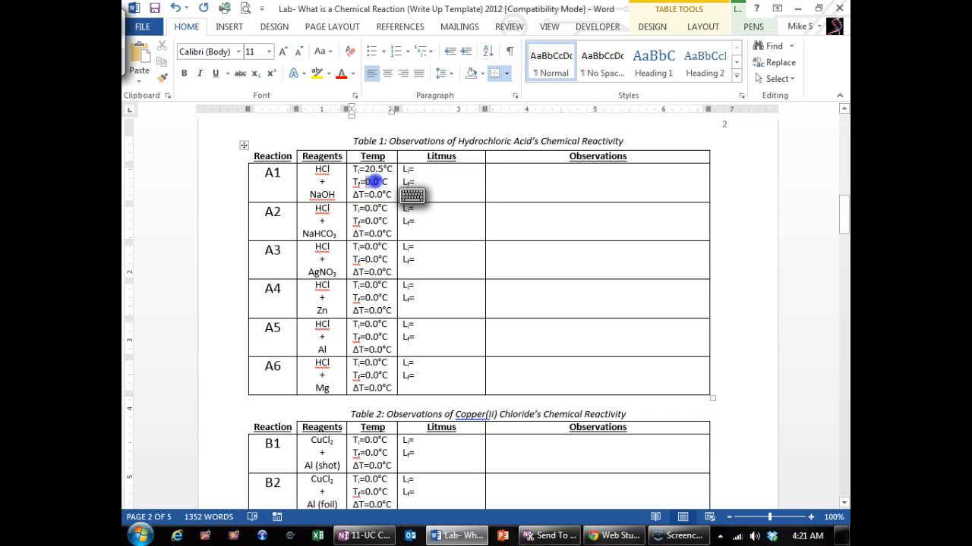
right_click(370, 182)
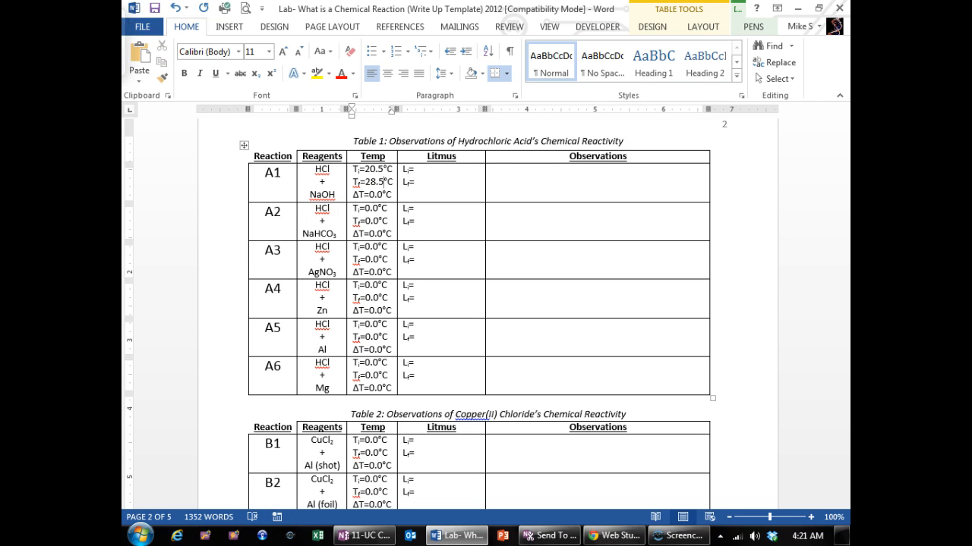
double_click(375, 195)
text(8)
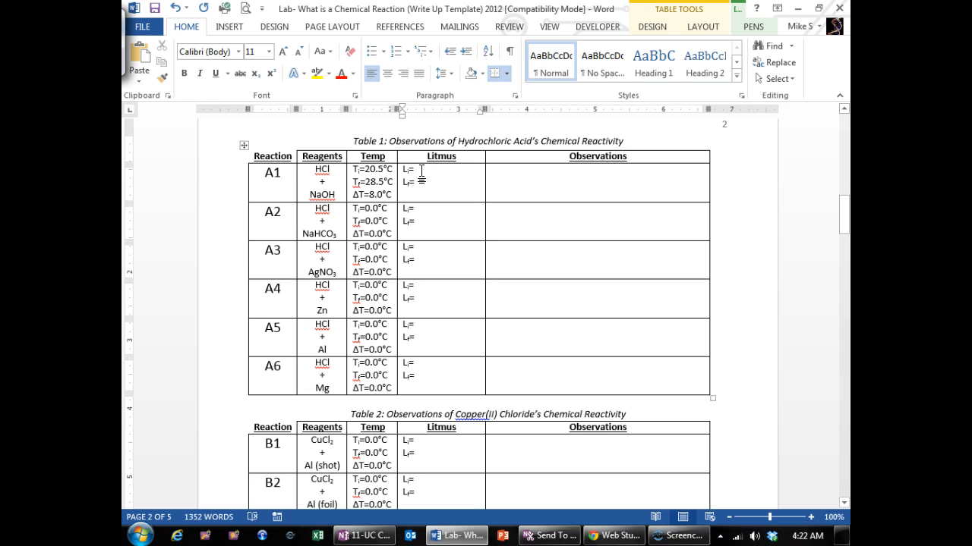
Enter Pink after each Li= for A1–A5, and remove the Blue typed after A1's Lf=.
text(Pink)
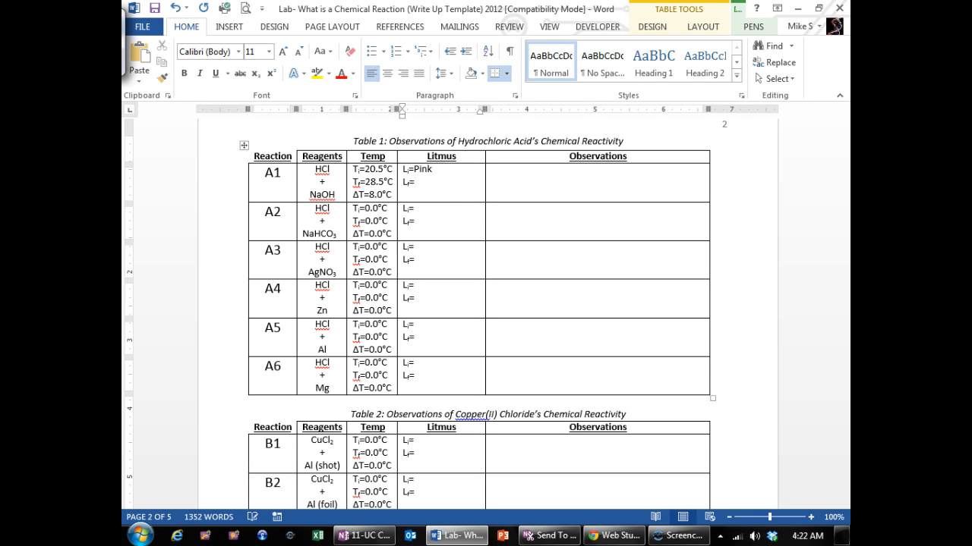
text(Pink)
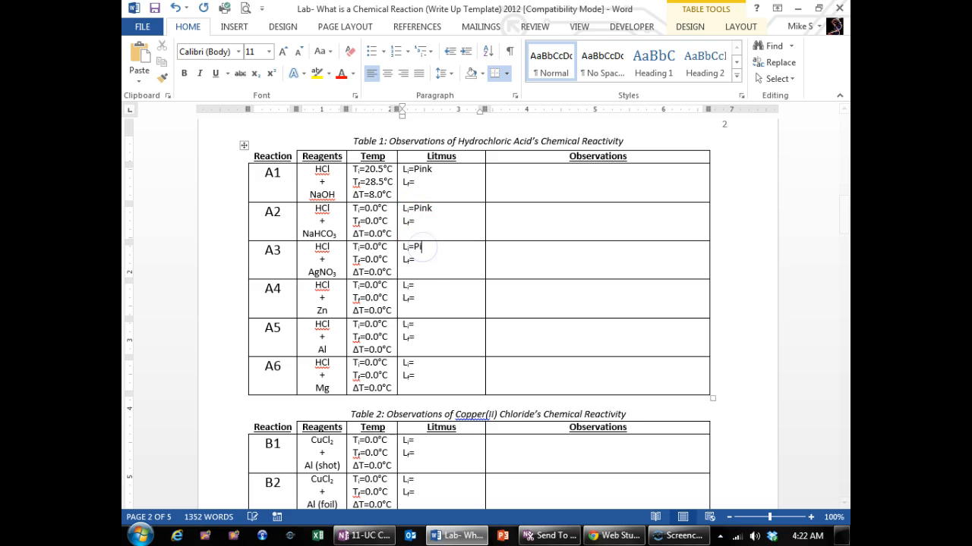
text(Pink)
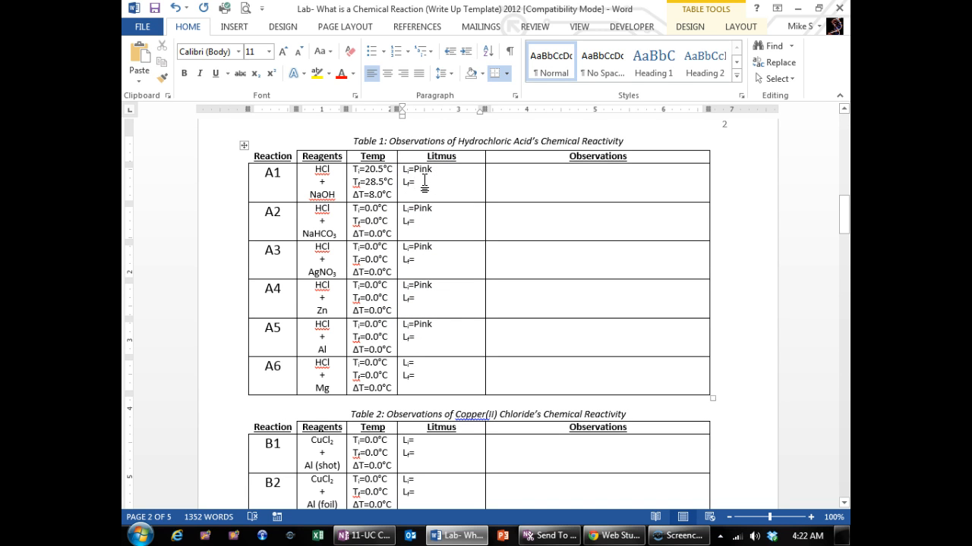
text(B)
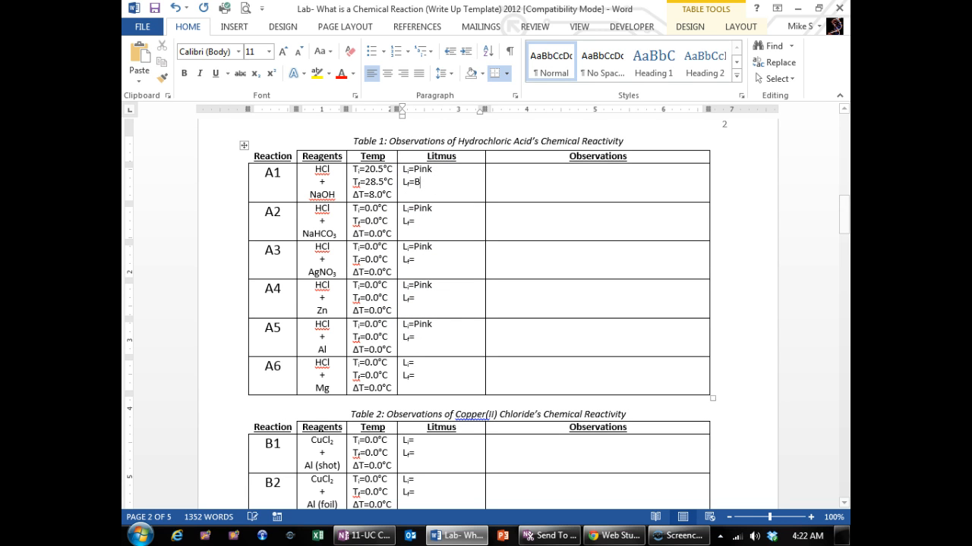
text(lue)
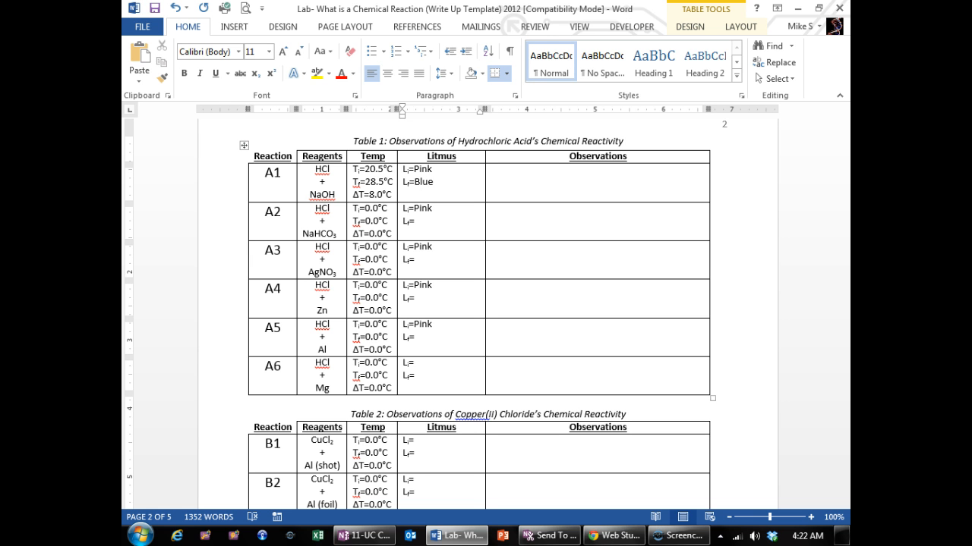
click(434, 181)
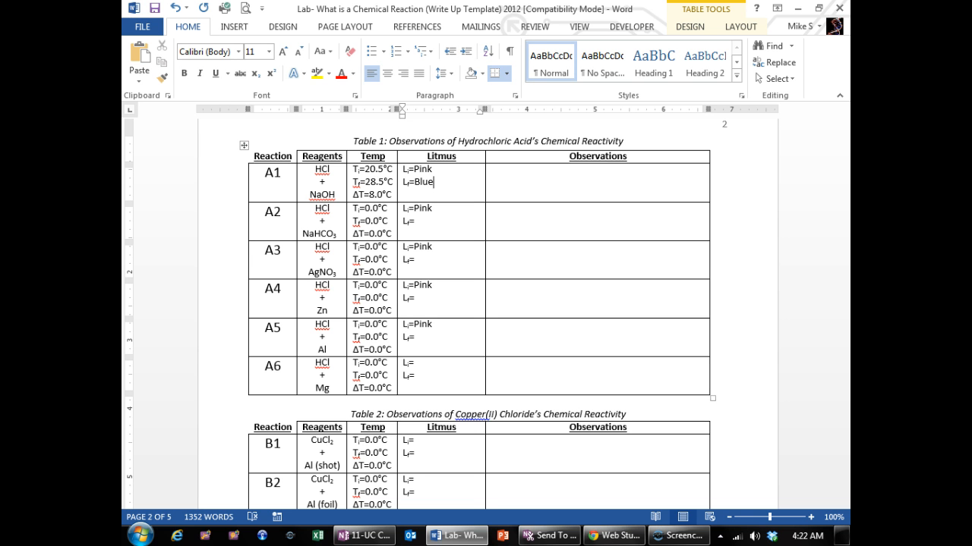
key(BackSpace)
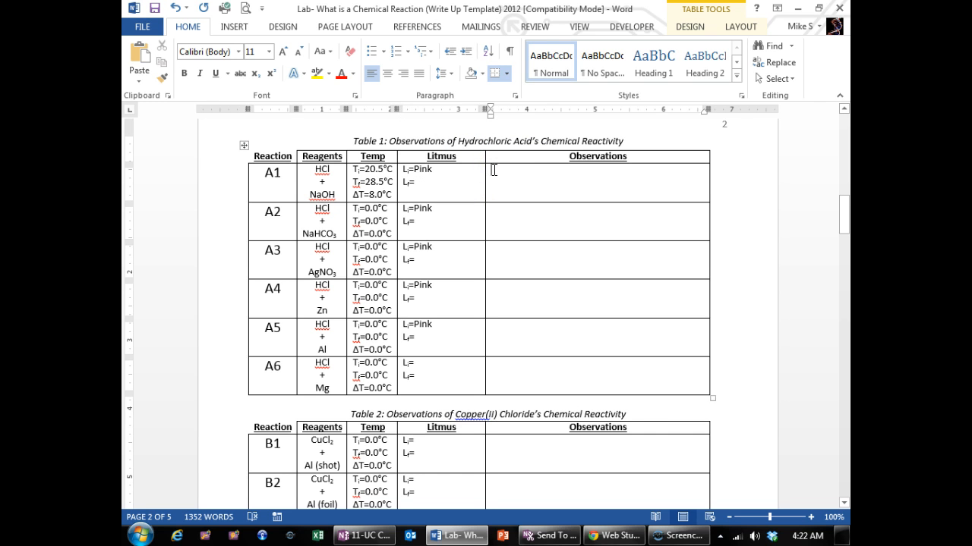
Type A1's observation: two clear colourless liquids added together, no visible reaction, heat and litmus changed.
text(Started with two)
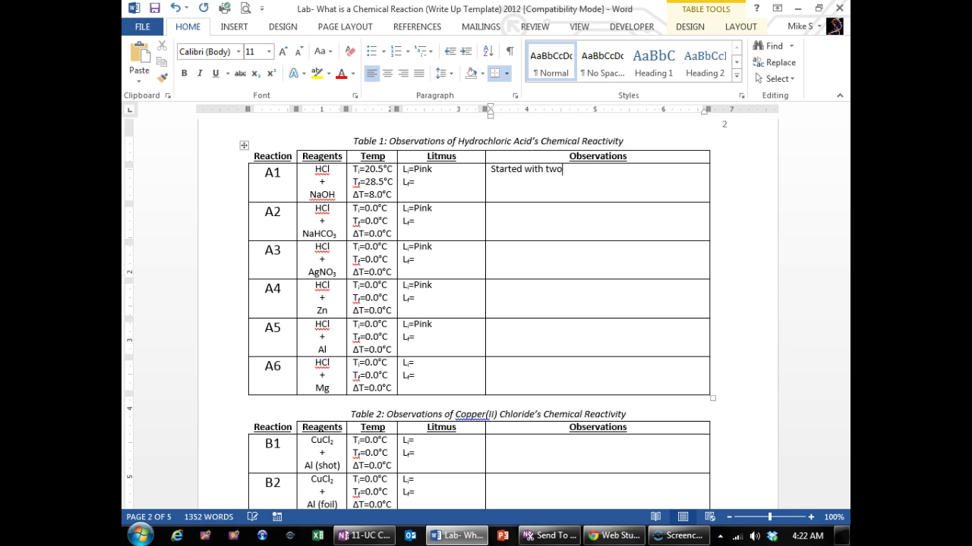
text(clear colorless liquids and)
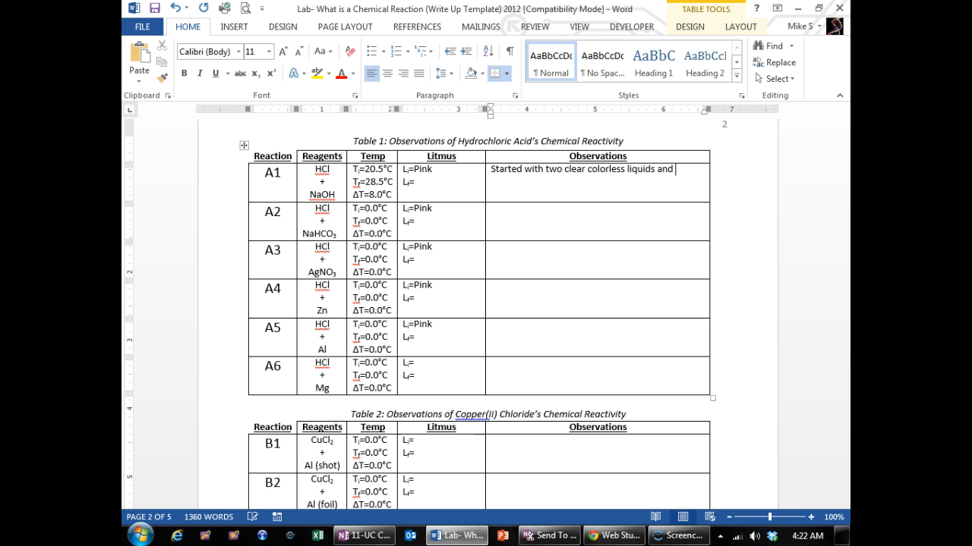
text(added them together there was no)
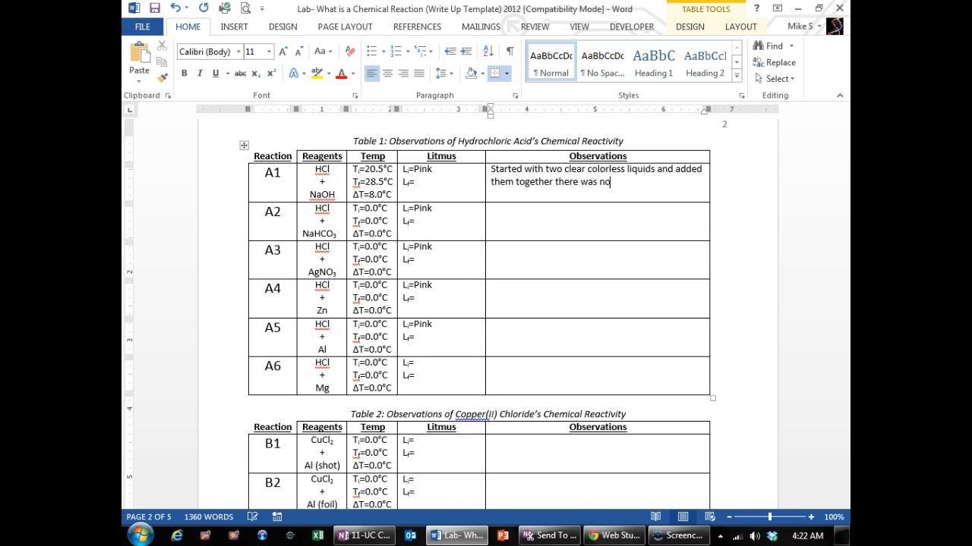
text(visible reaction but the heat increased and the litmus changed color.)
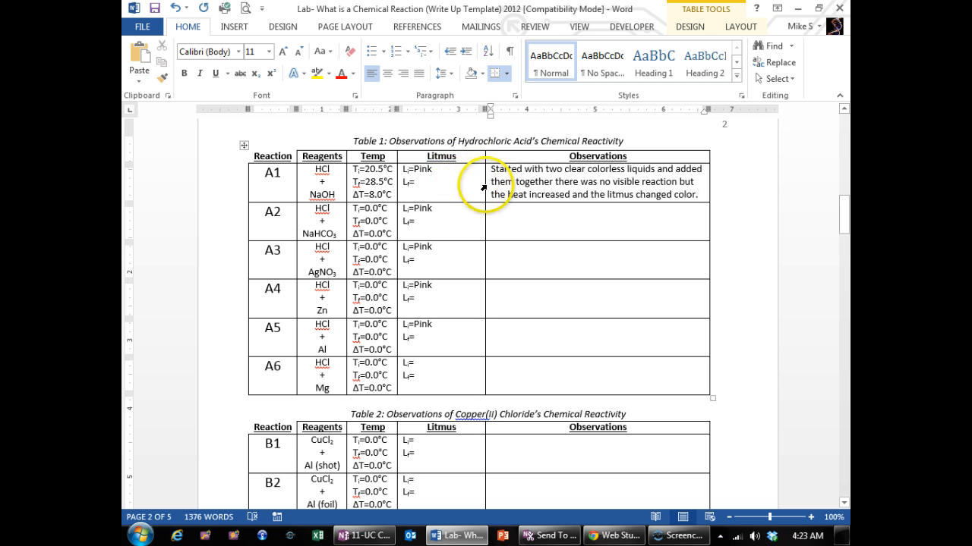
mouse_move(832, 211)
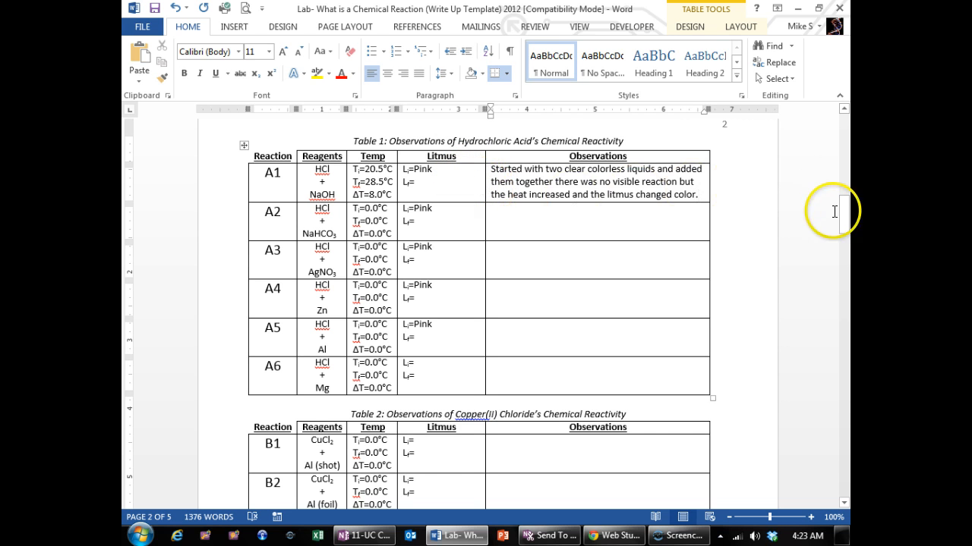
drag(845, 213, 845, 239)
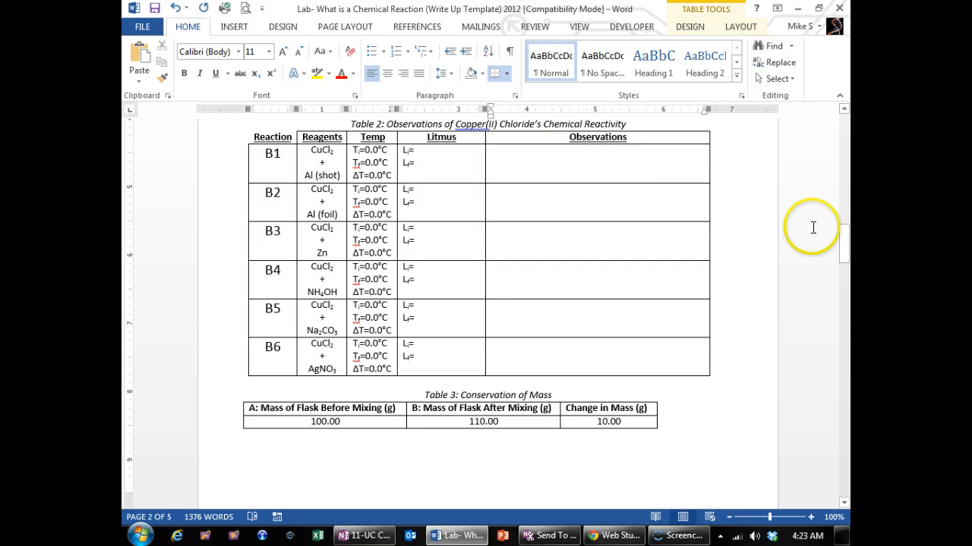
Select Table 3's 100.00 and 10.00 mass values, then scroll to the Data Analysis Table 4.
scroll(down, 3)
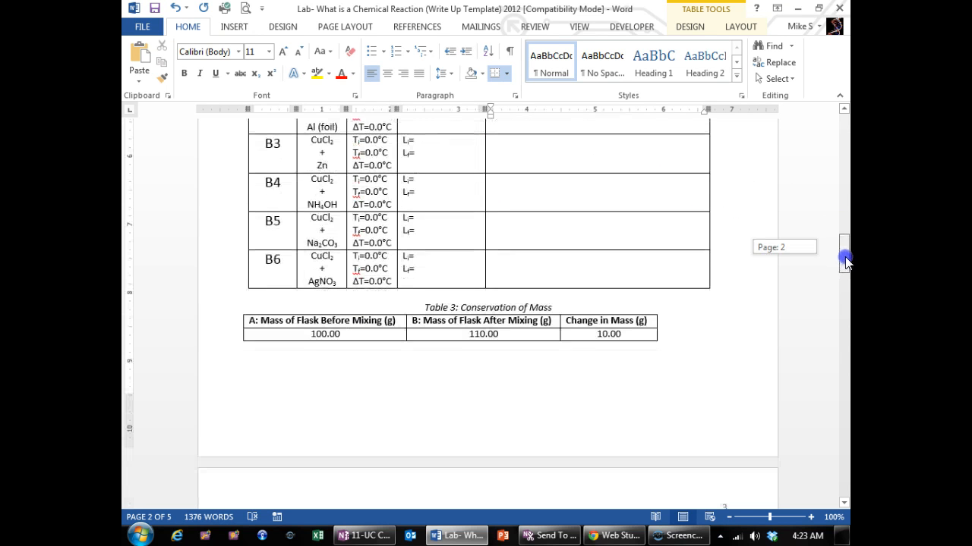
scroll(down, 3)
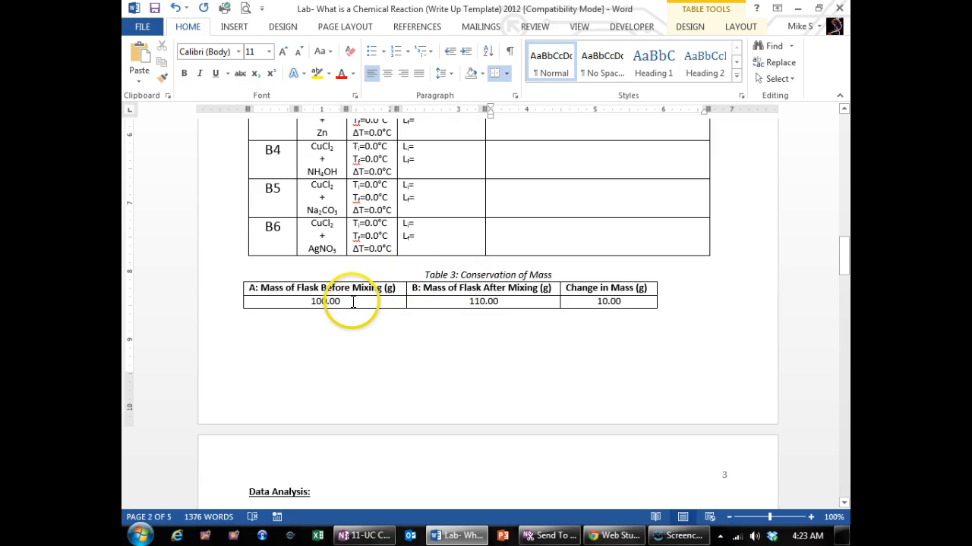
double_click(326, 301)
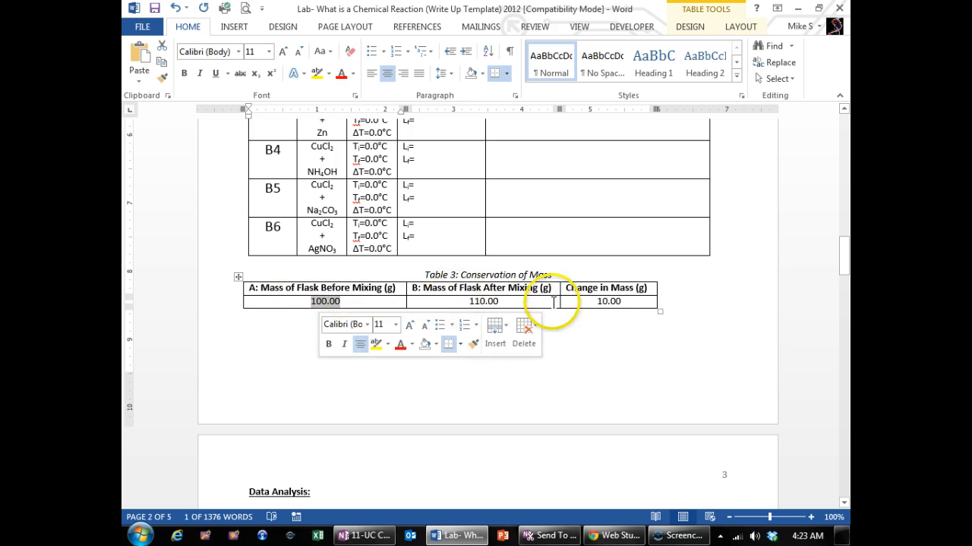
double_click(608, 301)
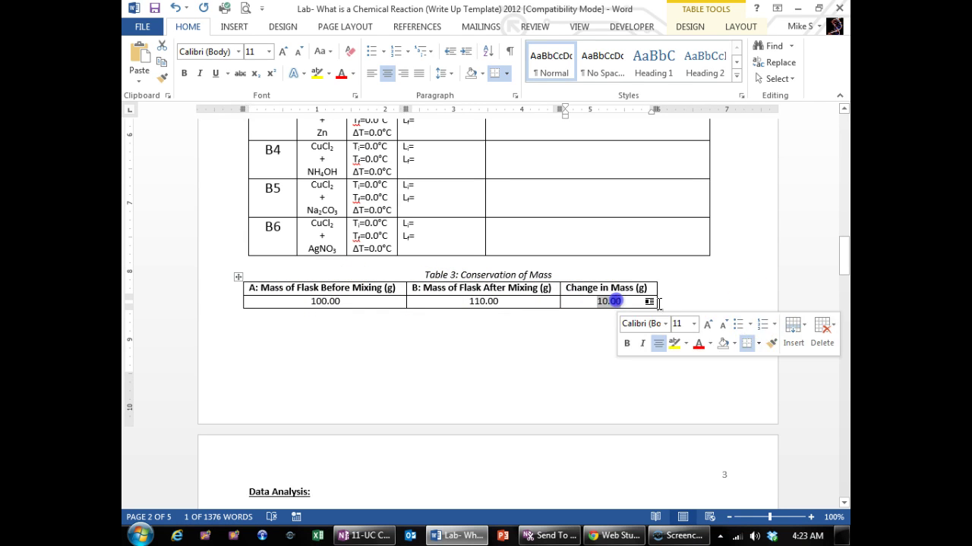
scroll(down, 3)
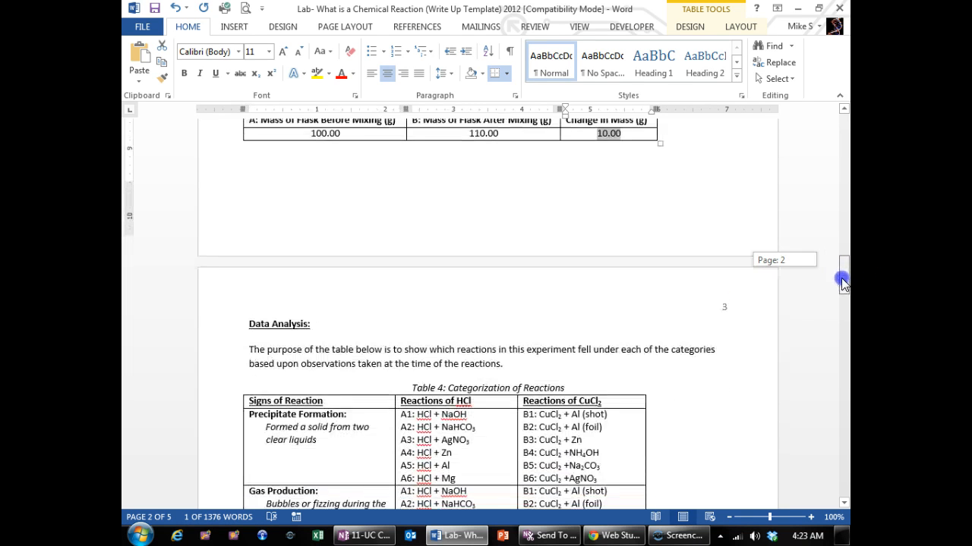
scroll(down, 3)
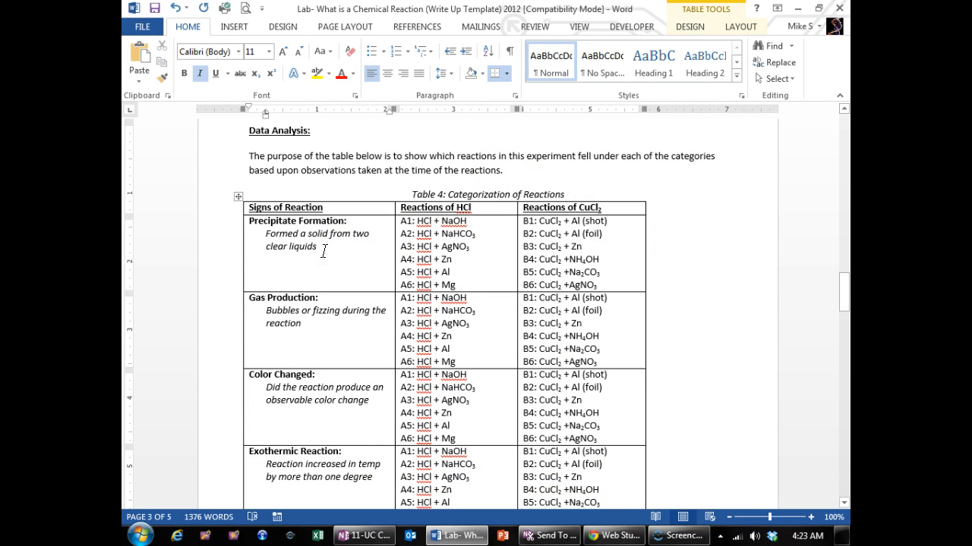
Type "cloudy" in quotation marks after 'clear liquids' in Table 4's Precipitate Formation cell.
text(()
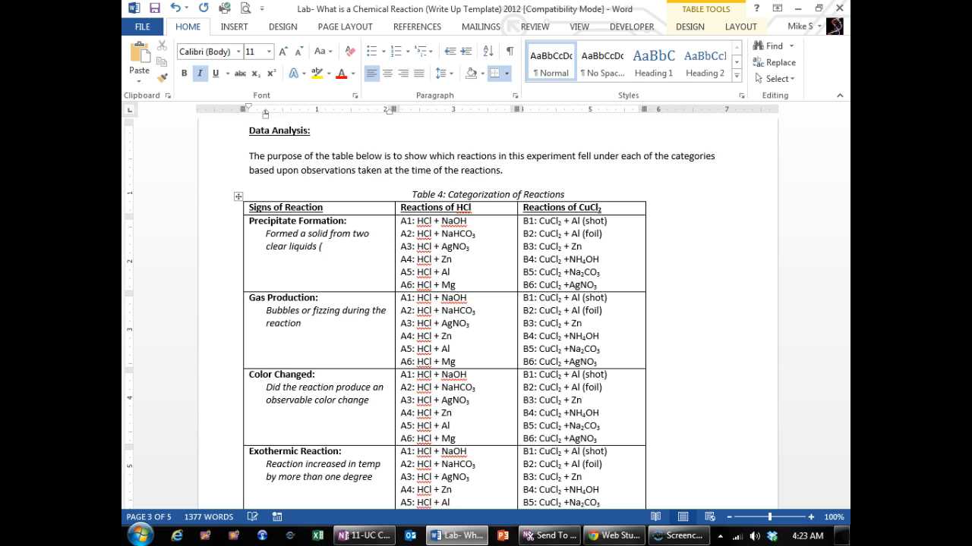
text("clou)
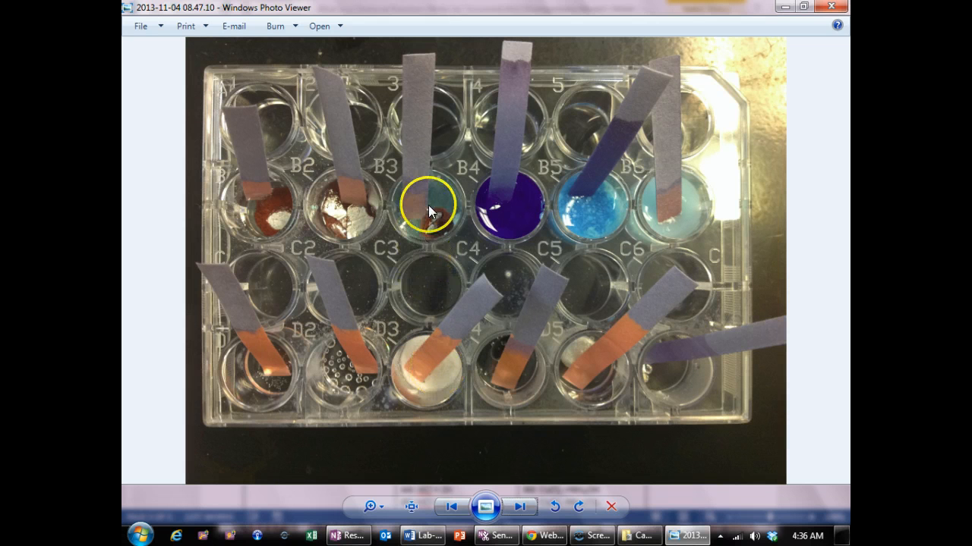
mouse_move(402, 398)
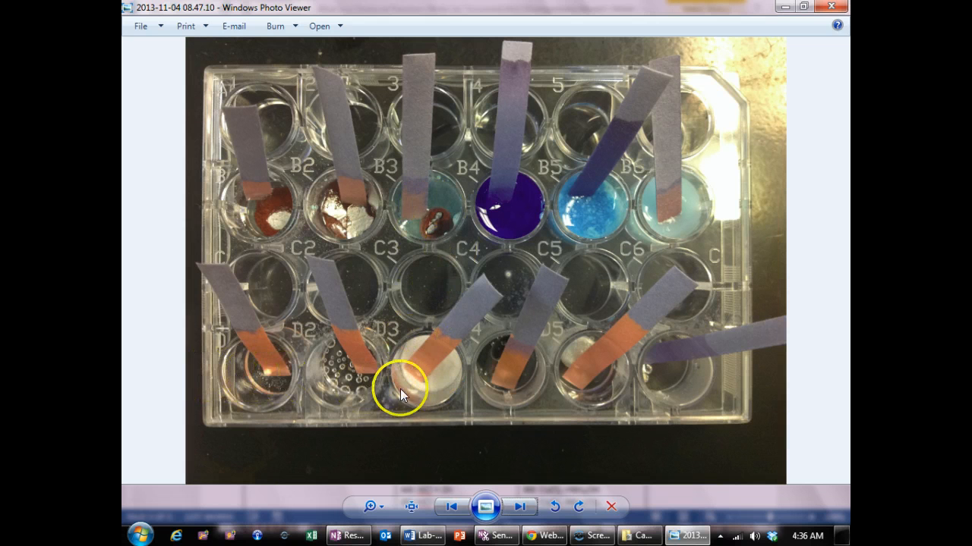
mouse_move(668, 206)
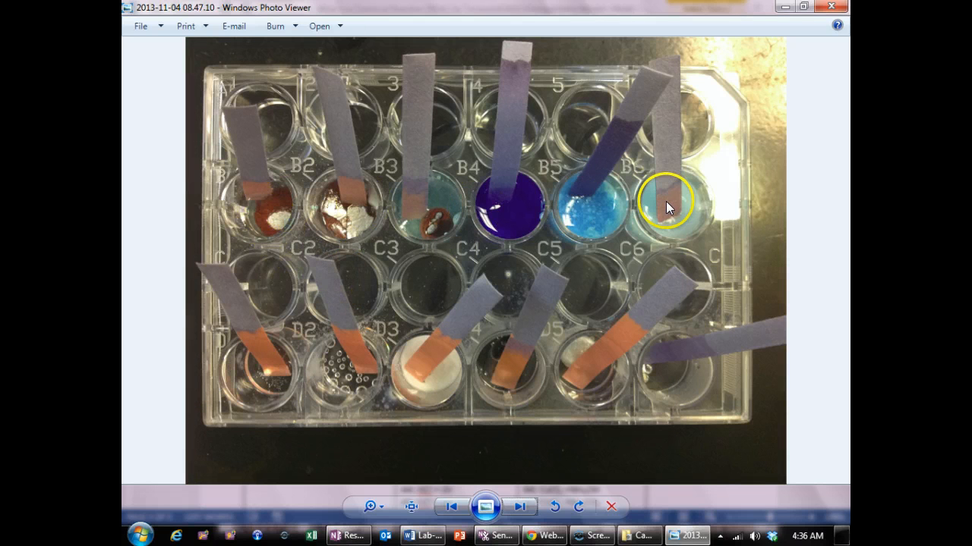
mouse_move(438, 199)
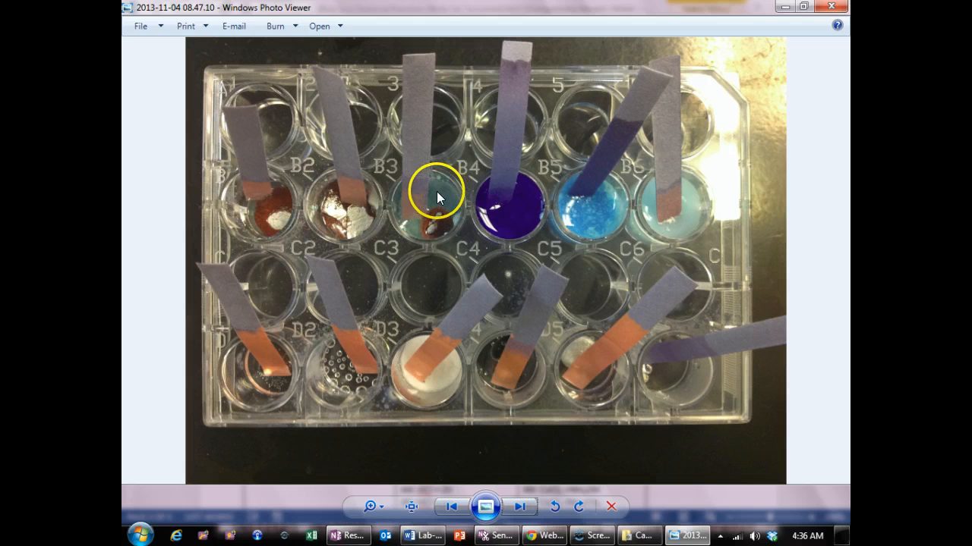
mouse_move(271, 221)
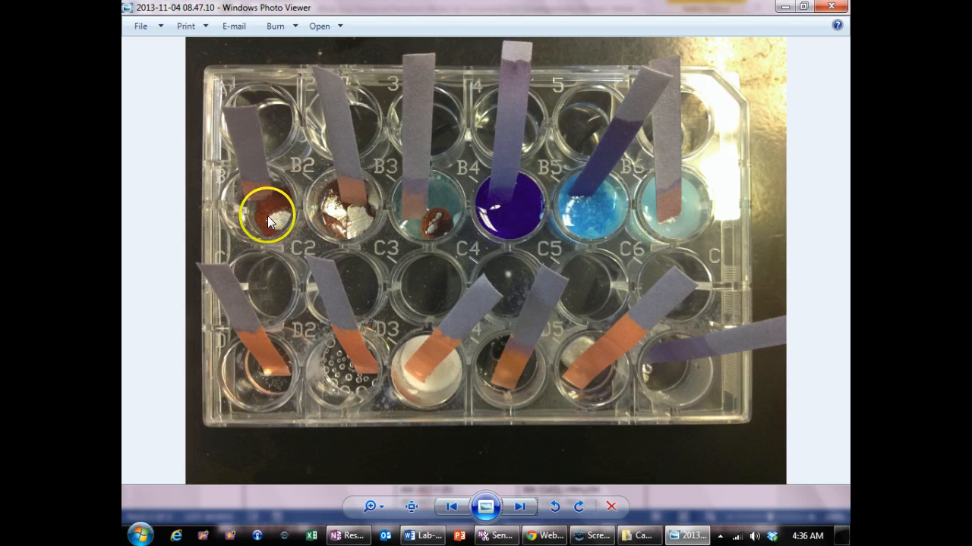
mouse_move(262, 218)
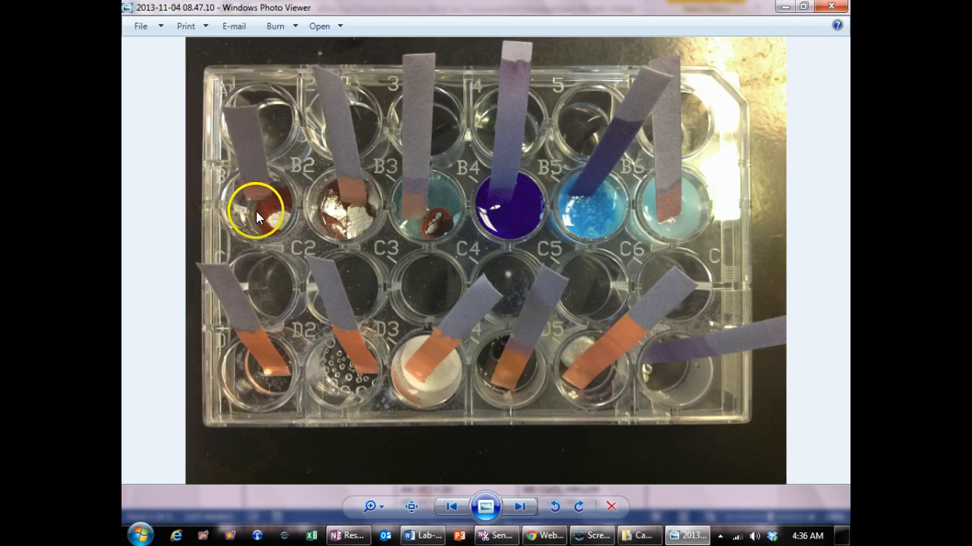
mouse_move(258, 228)
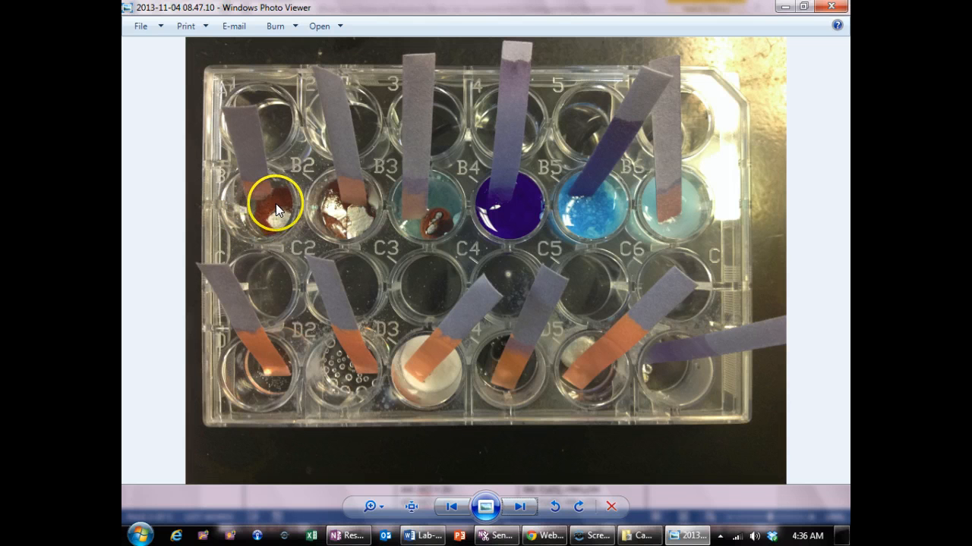
mouse_move(246, 212)
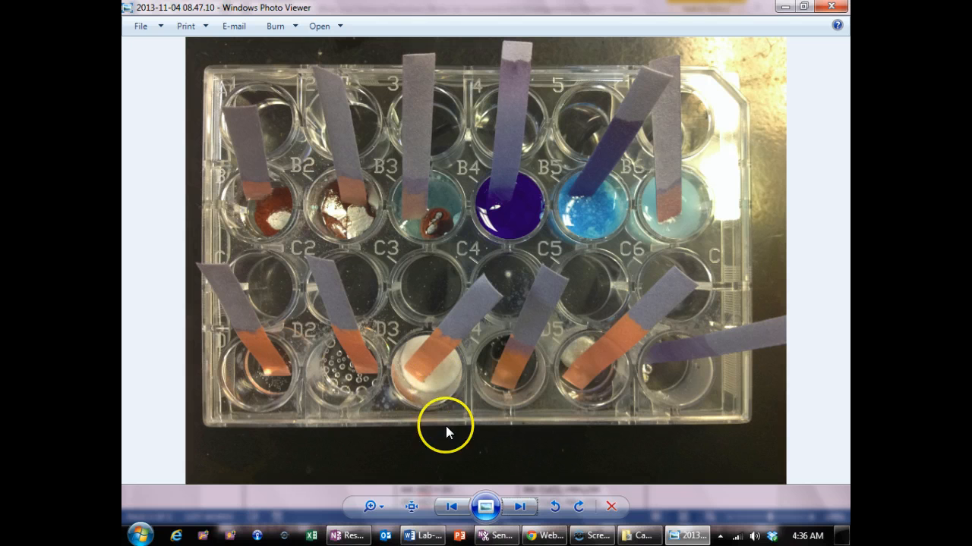
click(413, 535)
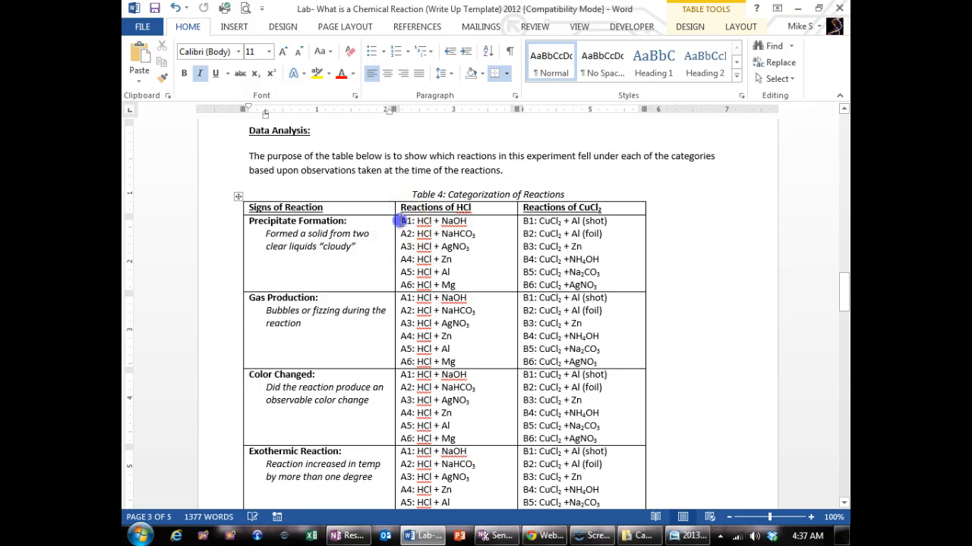
Delete the non-precipitate HCl reactions from Precipitate Formation, then select Gas Production's HCl entries.
drag(398, 220, 476, 233)
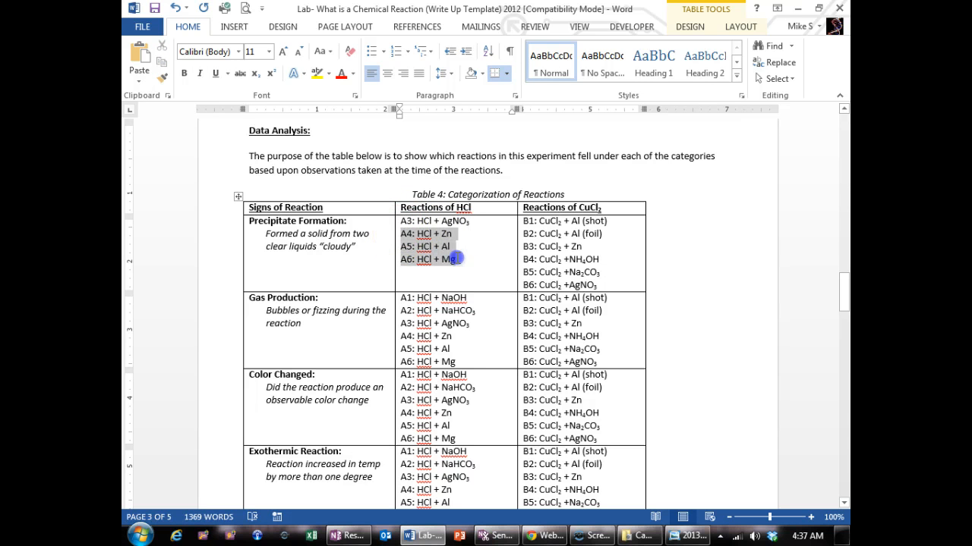
key(Delete)
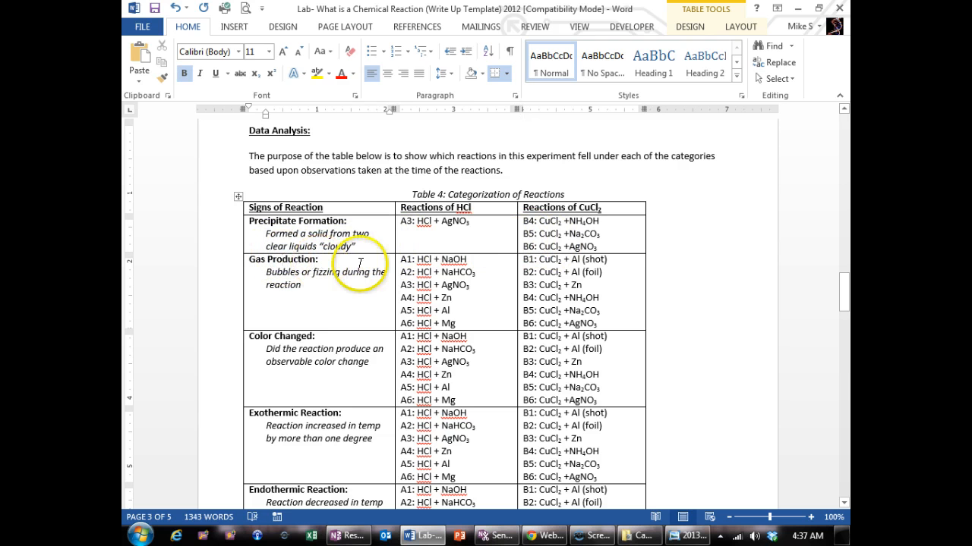
drag(404, 260, 455, 285)
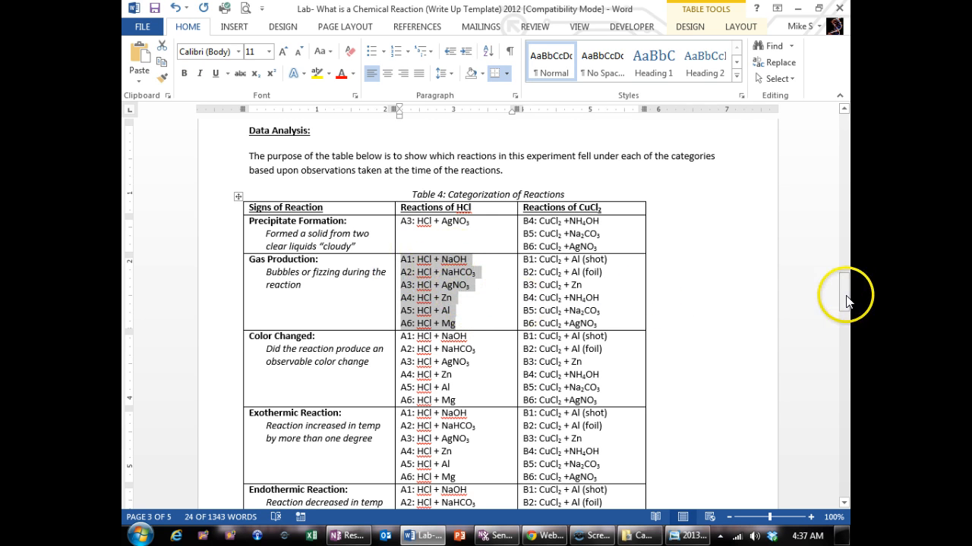
drag(846, 295, 845, 300)
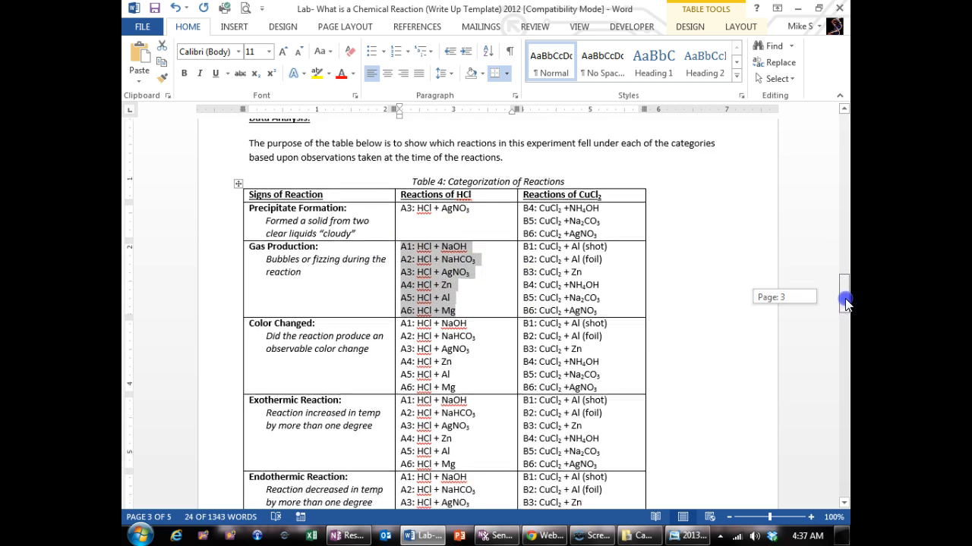
scroll(down, 3)
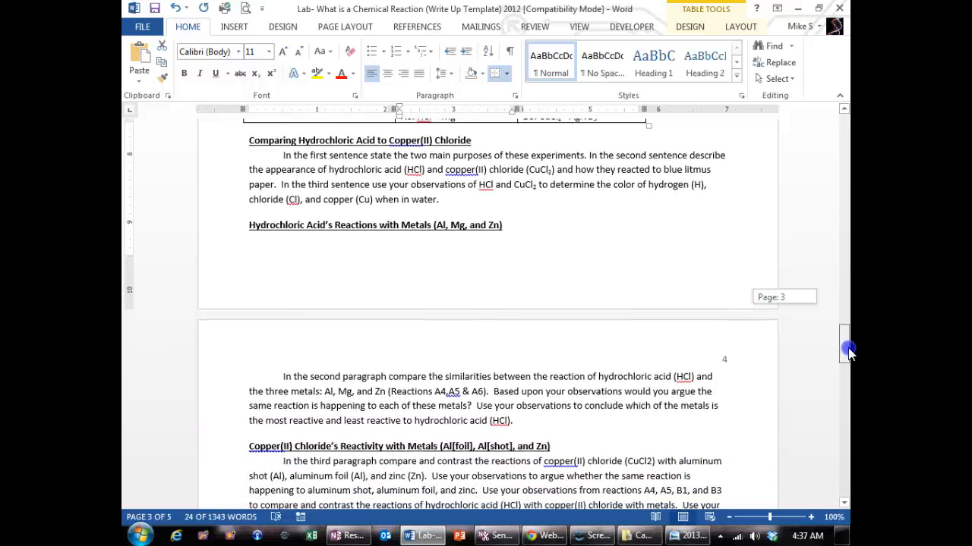
Scroll down to the Comparing Hydrochloric Acid to Copper(II) Chloride heading.
scroll(down, 3)
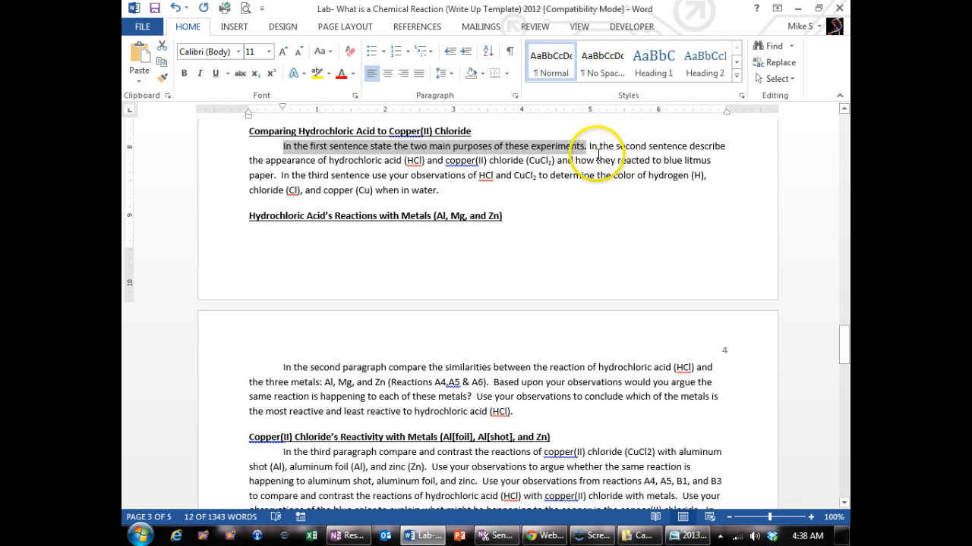
mouse_move(459, 152)
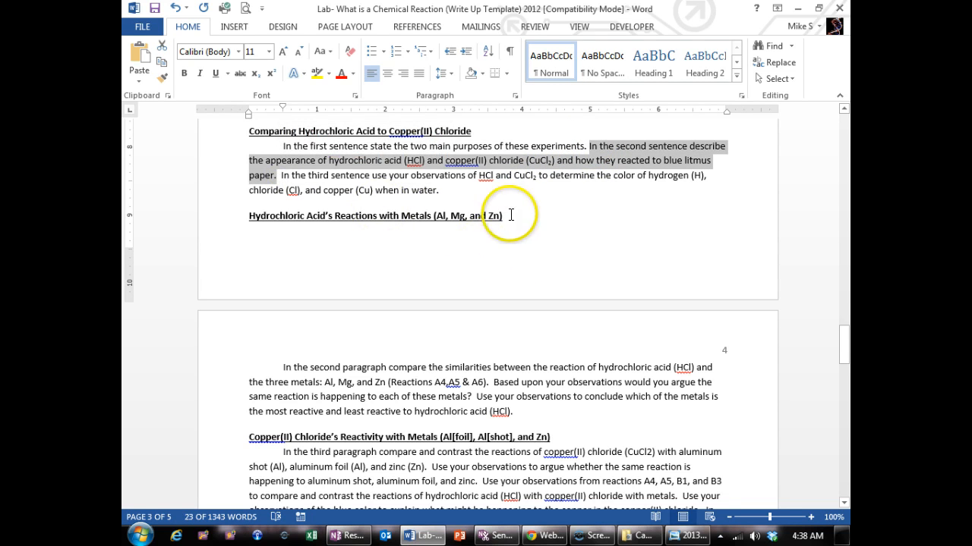
mouse_move(556, 180)
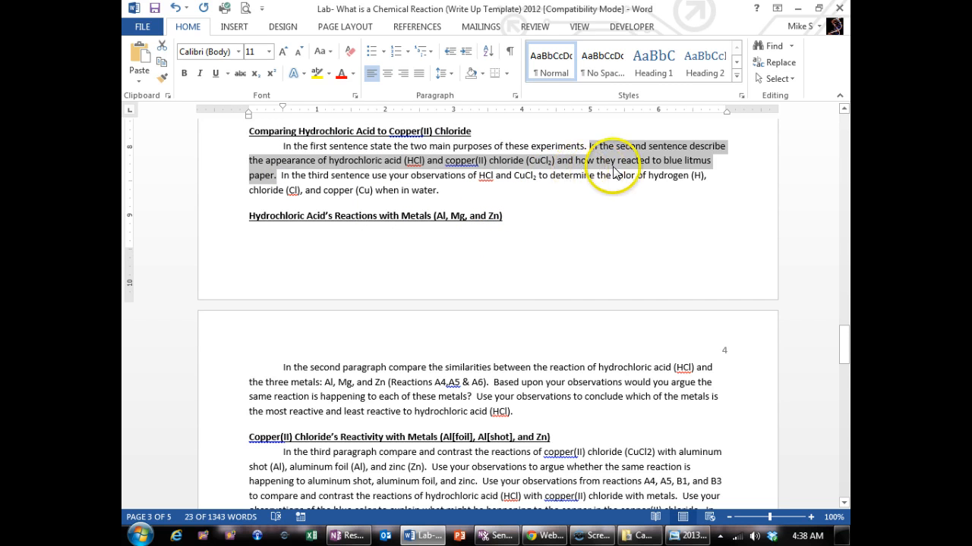
mouse_move(413, 169)
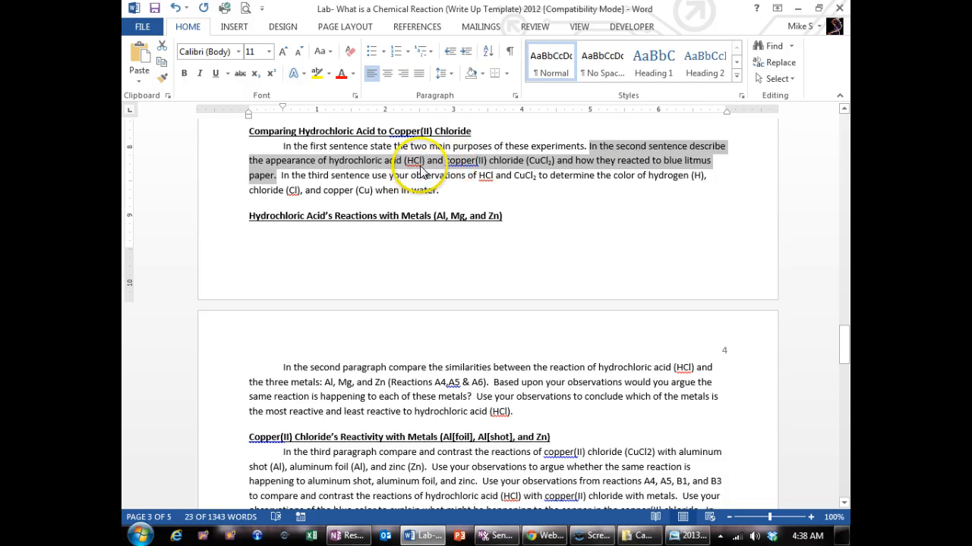
mouse_move(510, 169)
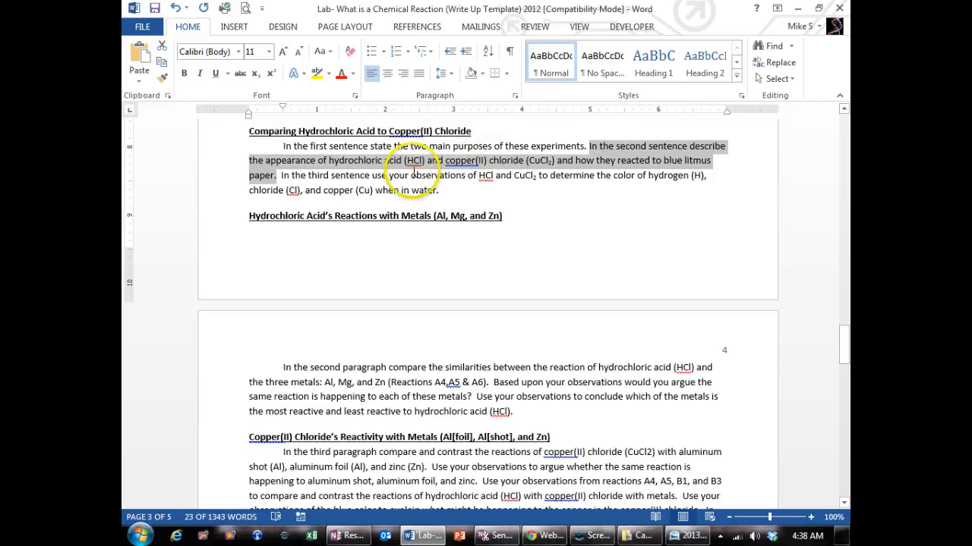
mouse_move(254, 163)
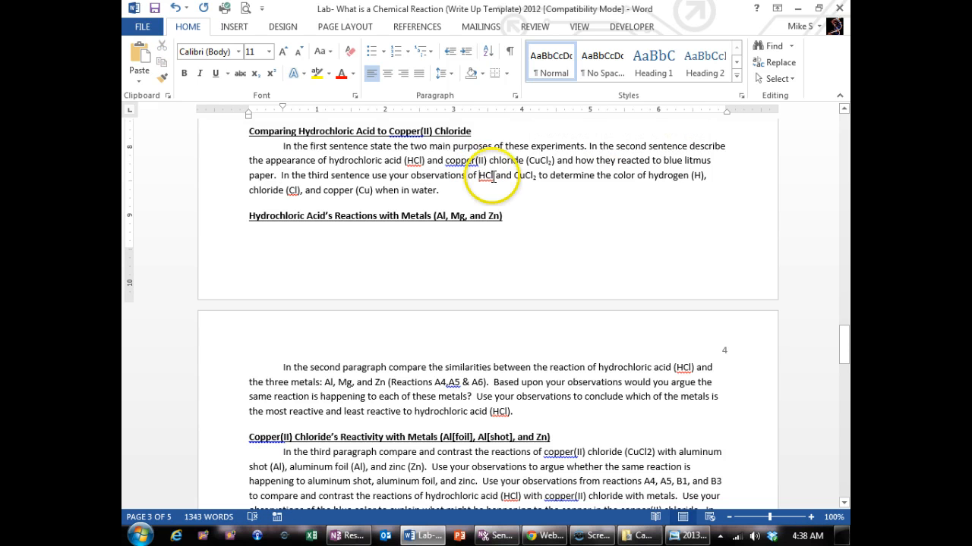
mouse_move(683, 176)
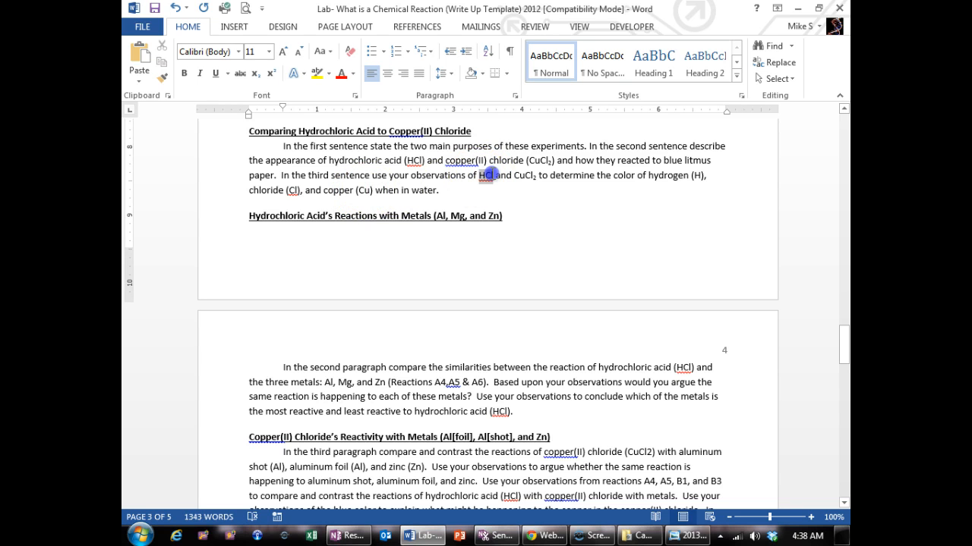
double_click(487, 175)
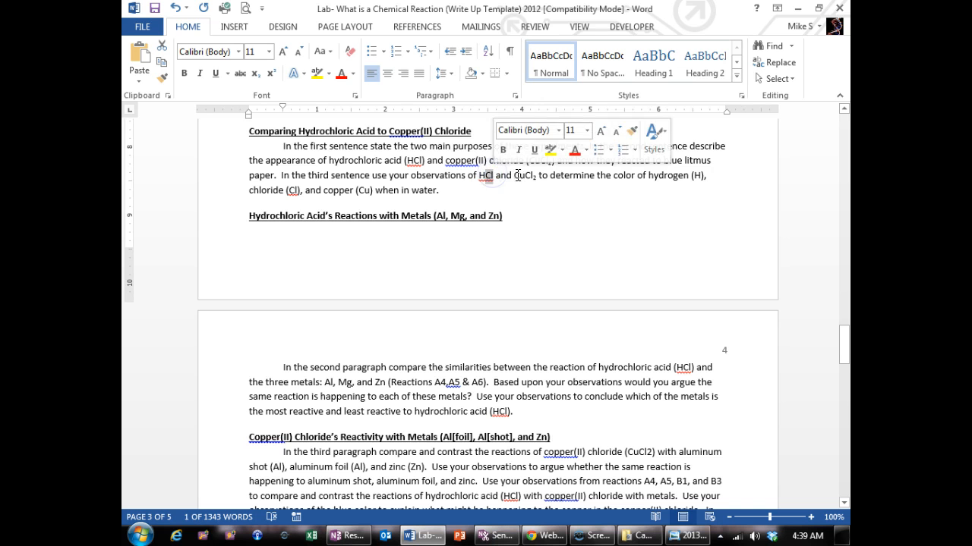
double_click(525, 175)
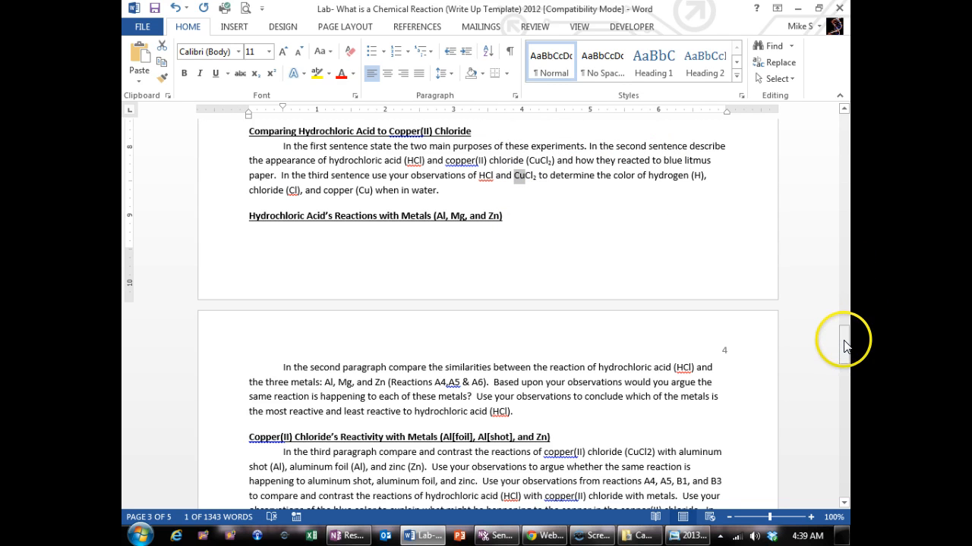
drag(844, 340, 844, 349)
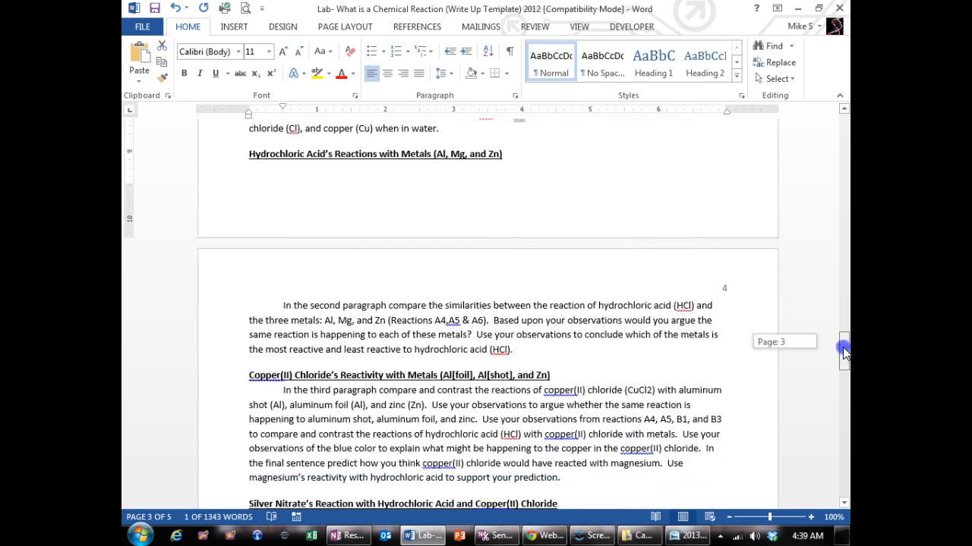
scroll(down, 3)
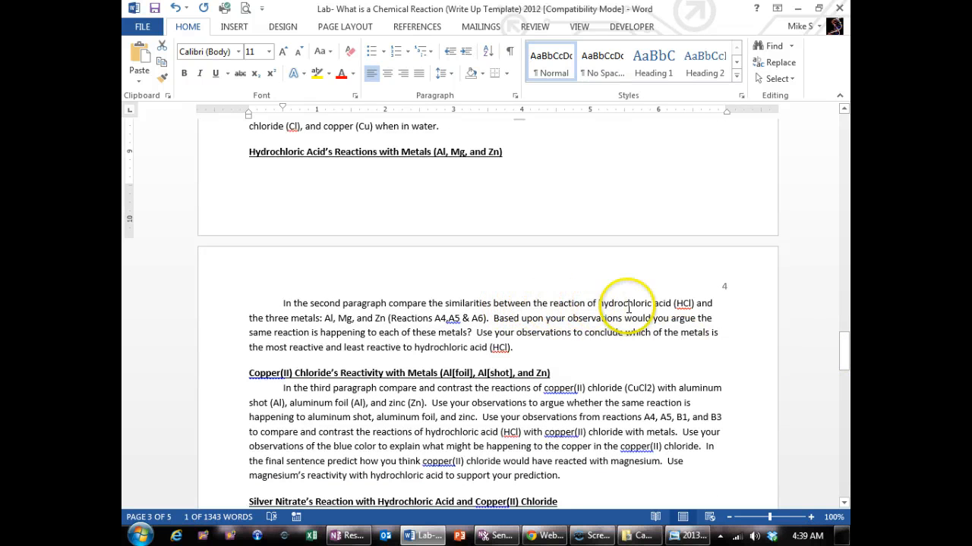
mouse_move(322, 317)
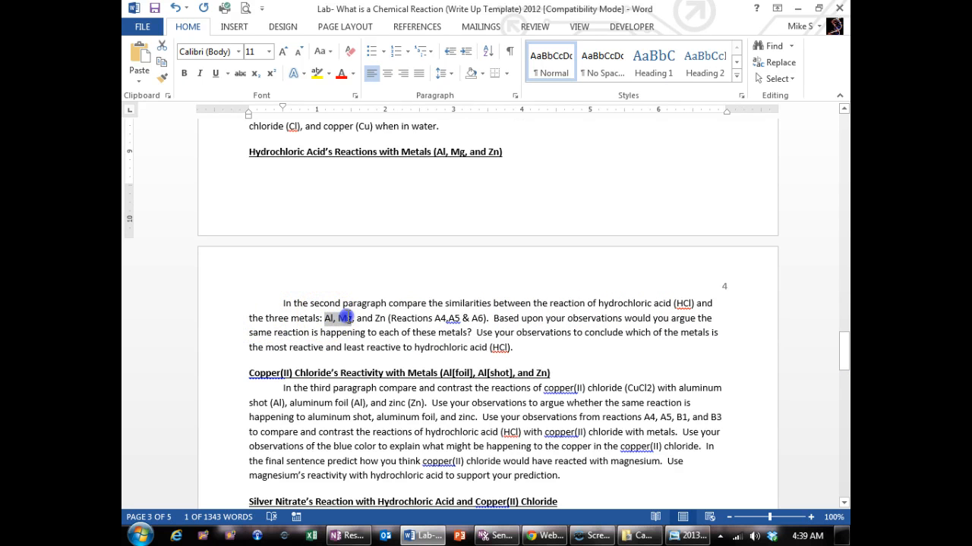
drag(328, 317, 394, 317)
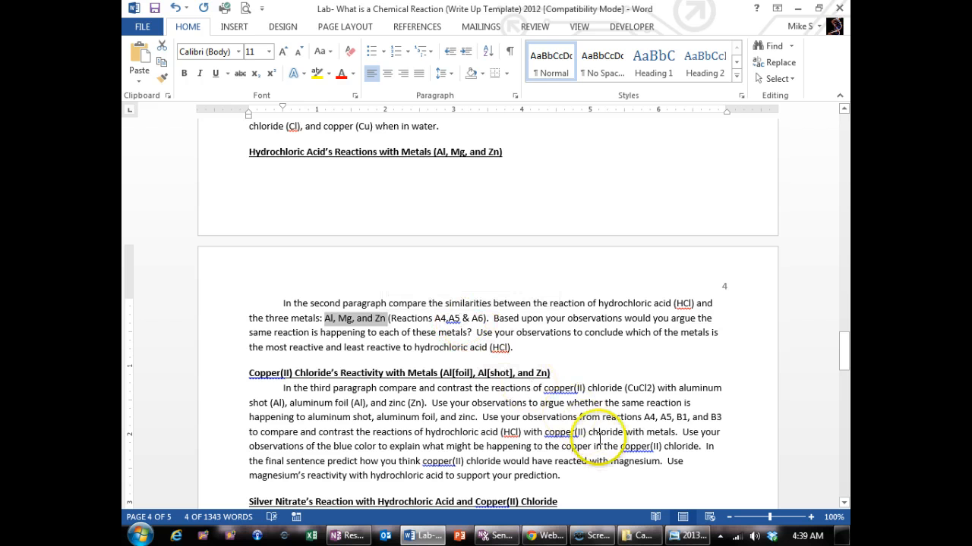
click(582, 535)
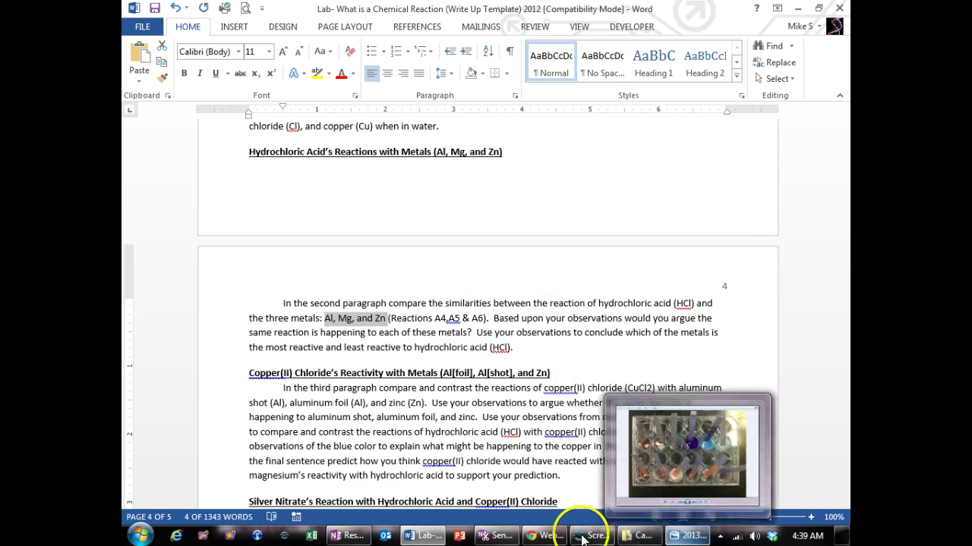
click(345, 532)
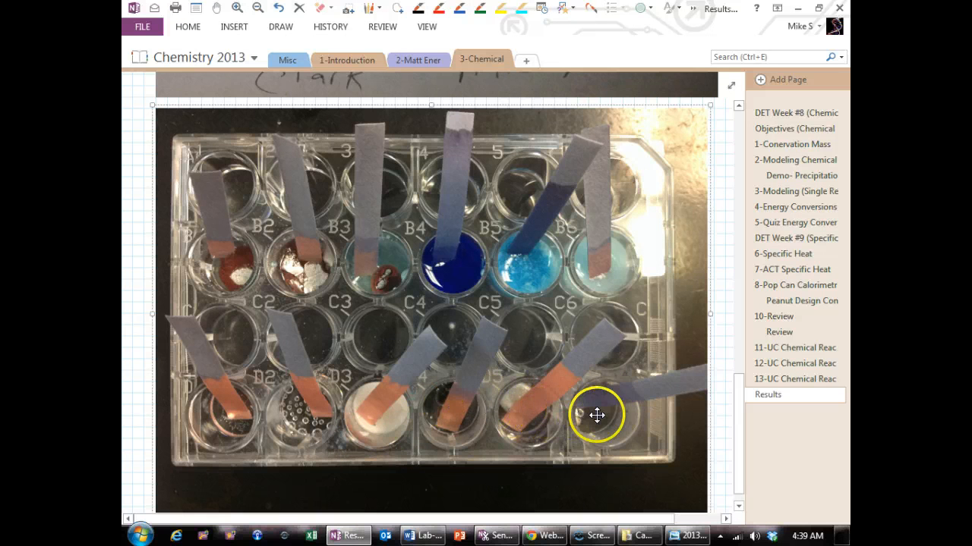
mouse_move(478, 418)
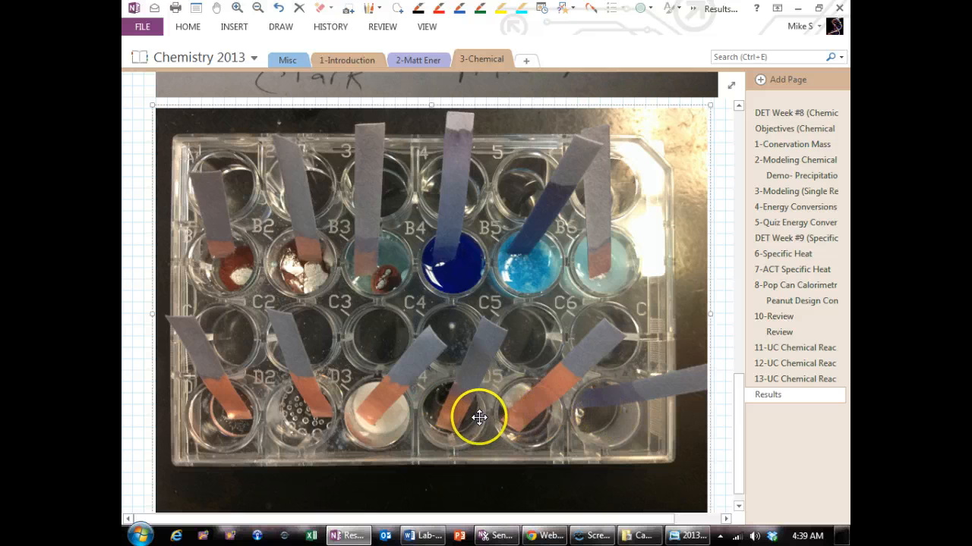
mouse_move(646, 376)
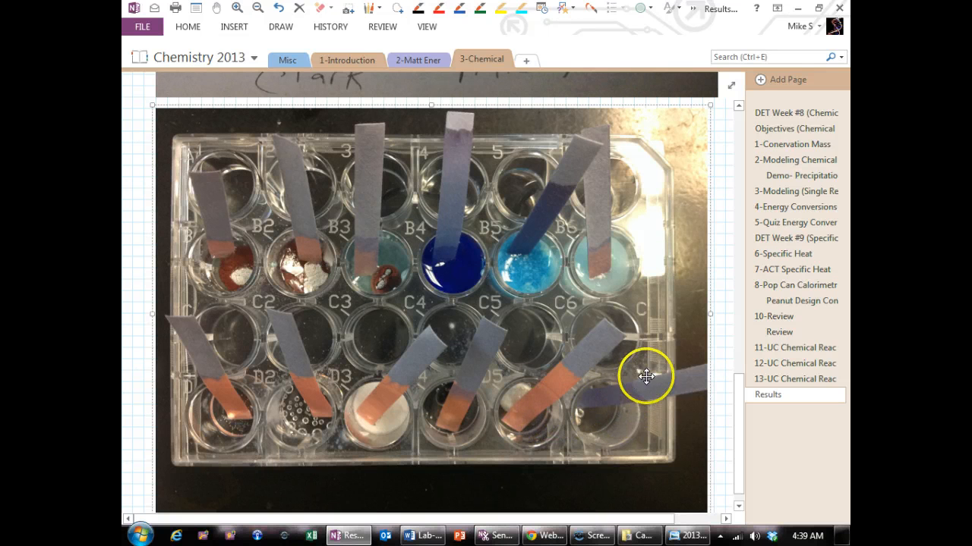
mouse_move(723, 413)
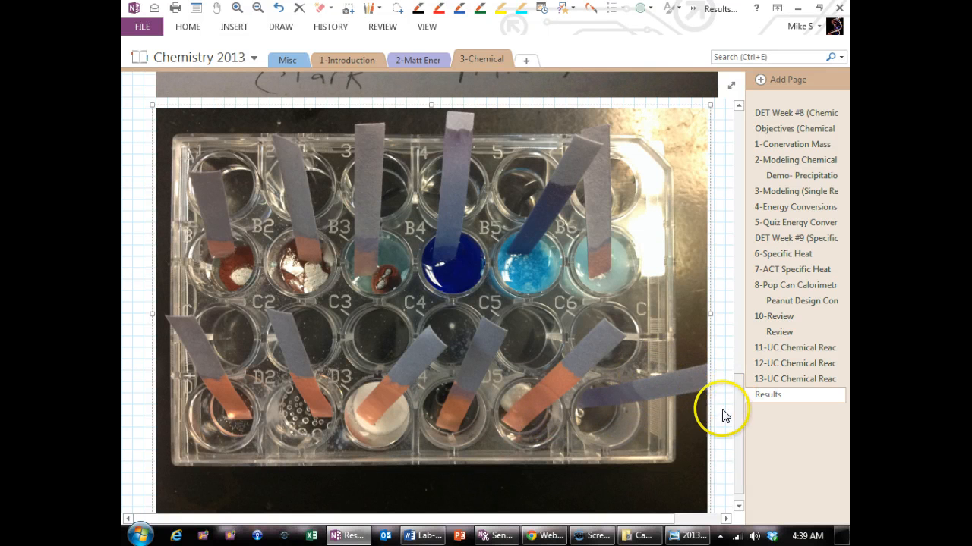
mouse_move(544, 417)
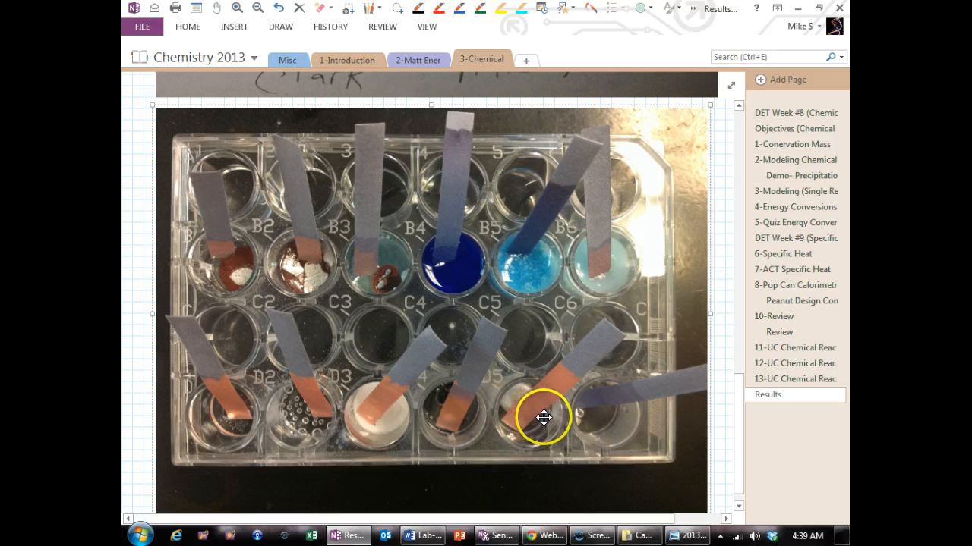
mouse_move(656, 428)
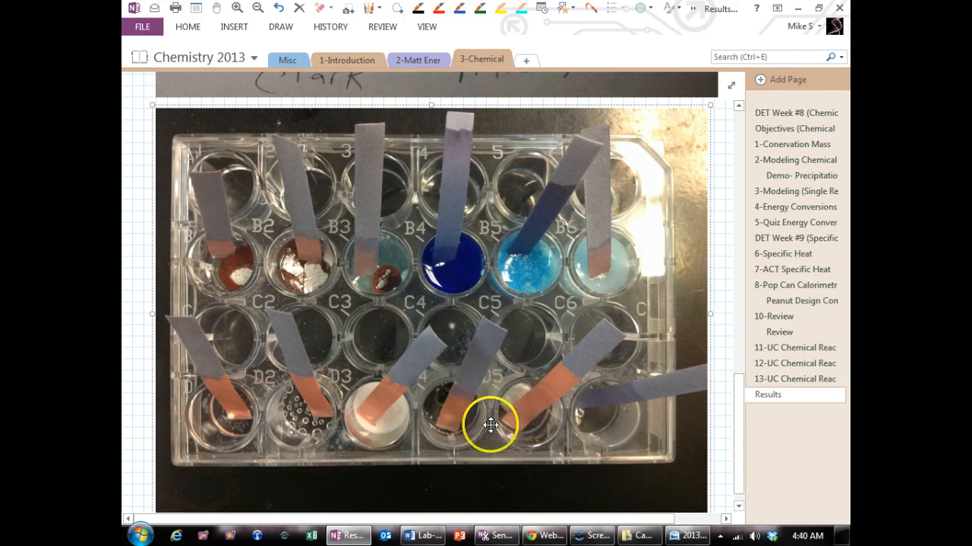
mouse_move(569, 463)
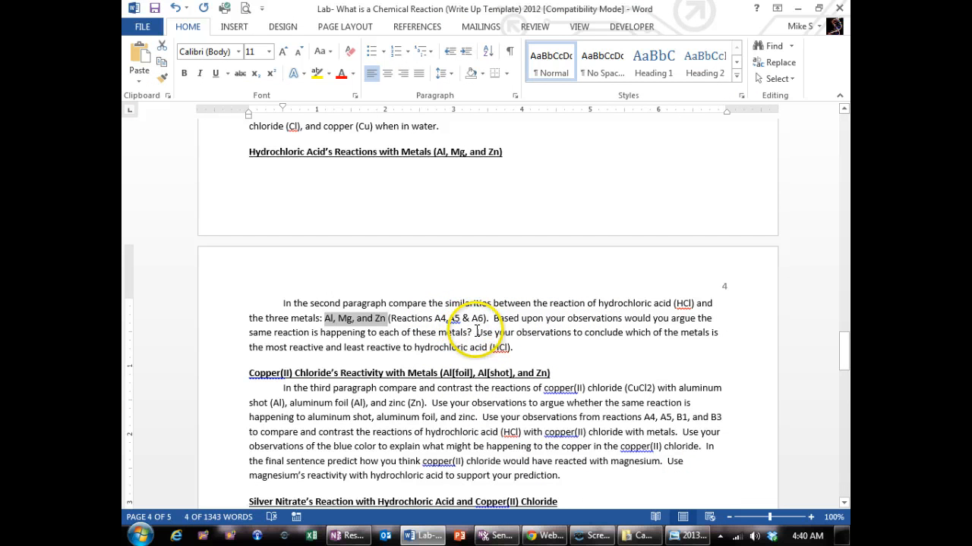
Double-click to begin selecting the 'Use your observations to conclude…' metal reactivity sentence.
double_click(482, 333)
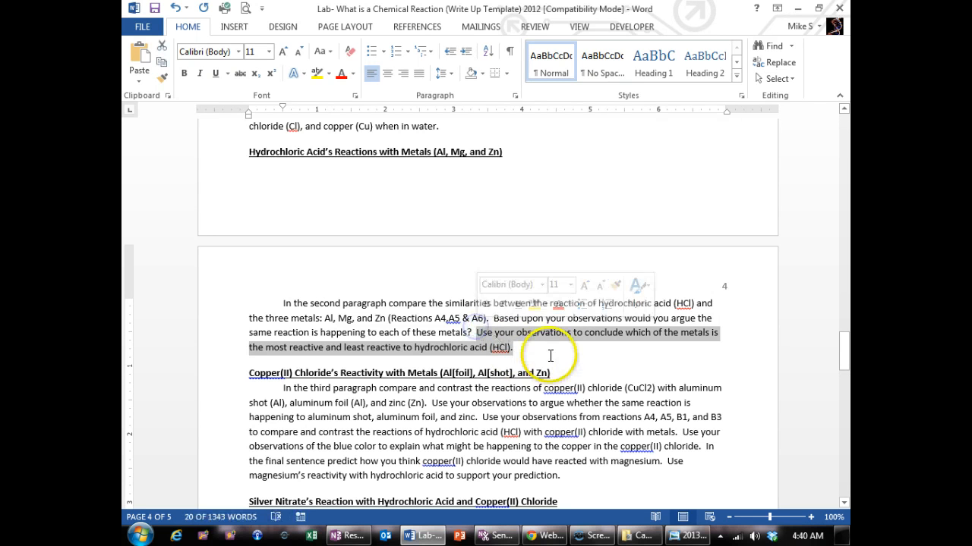
Scroll down to the copper(II) chloride reactivity prompt and the silver nitrate section.
scroll(down, 3)
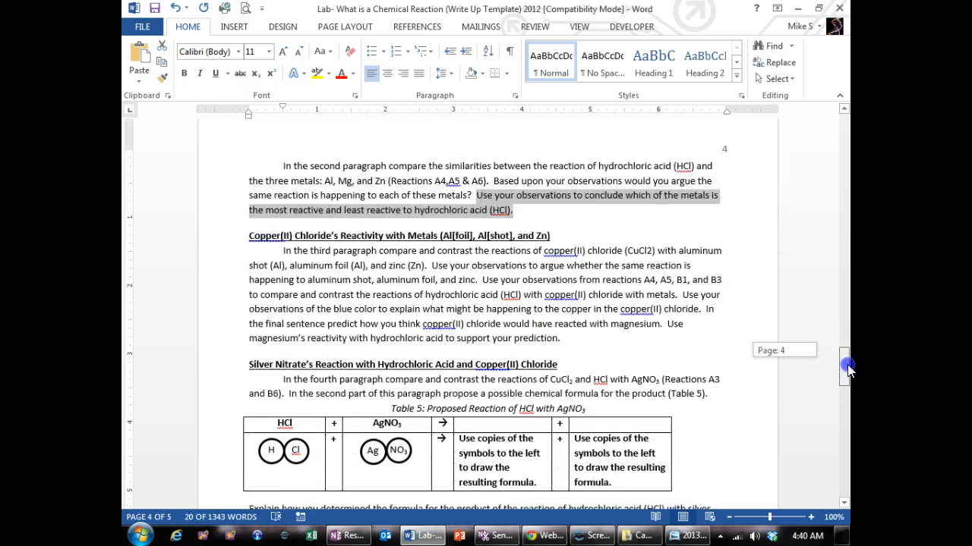
scroll(down, 3)
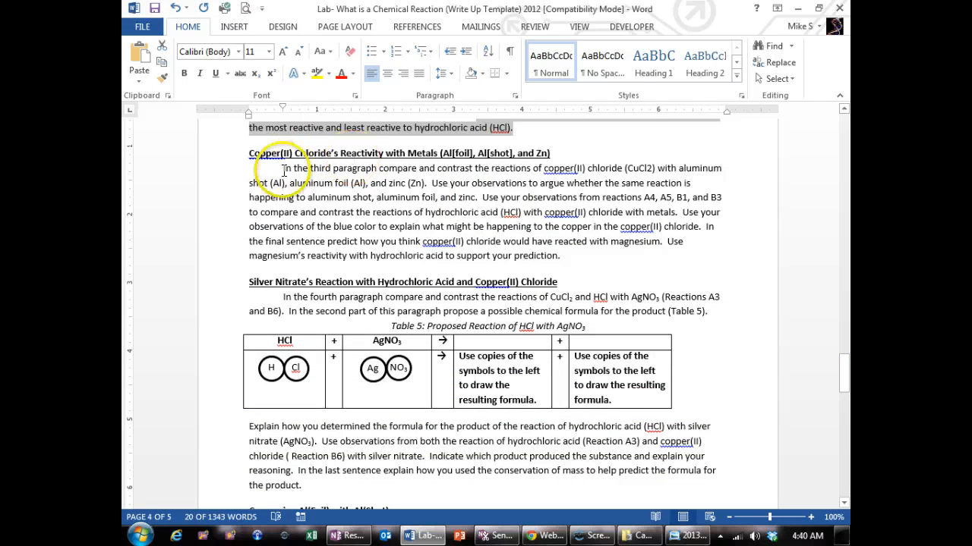
mouse_move(558, 182)
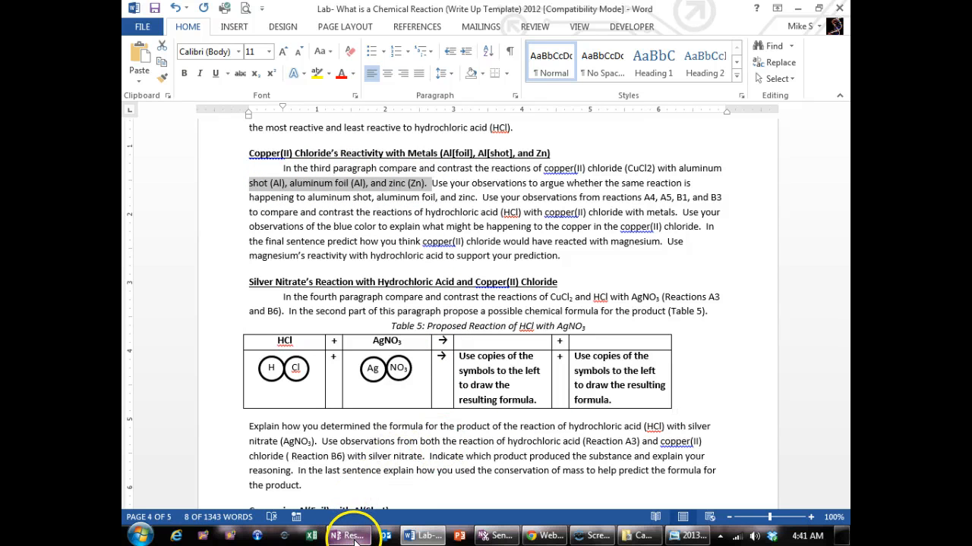
Switch to OneNote and scroll to the plate photo with dark solids and blue row-B wells.
click(351, 535)
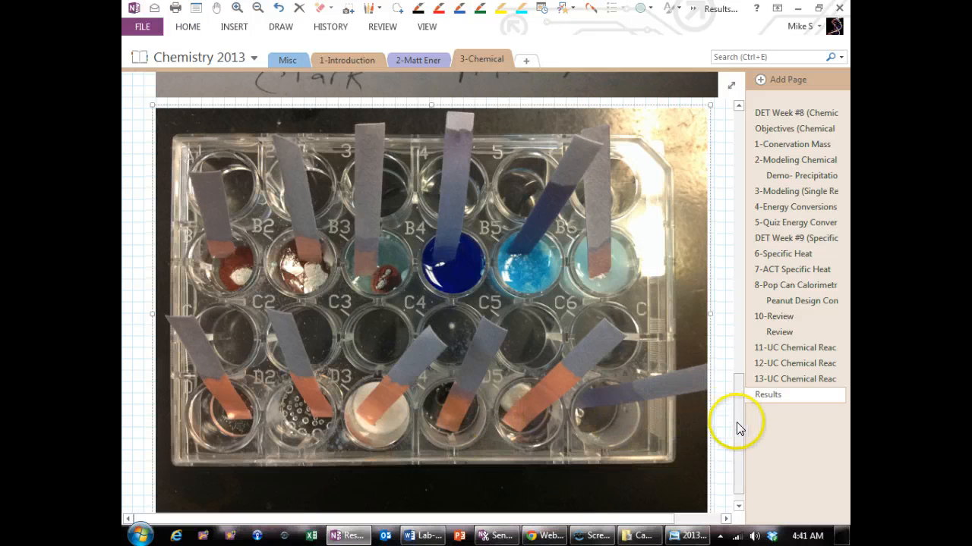
scroll(down, 3)
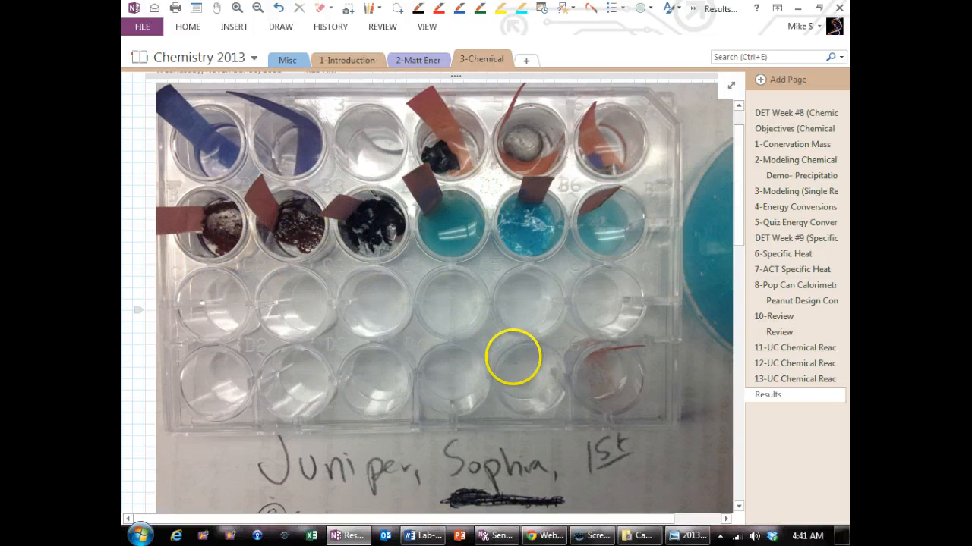
Return to the Word lab template's copper(II) chloride reactivity prompt.
click(429, 531)
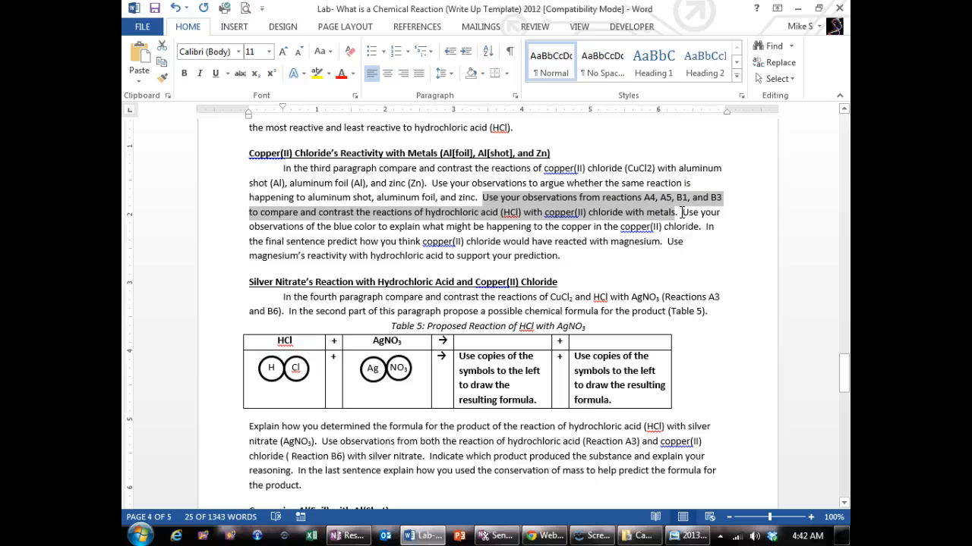
Deselect the A4, A5, B1 and B3 sentence and highlight the blue-colour sentence instead.
click(638, 226)
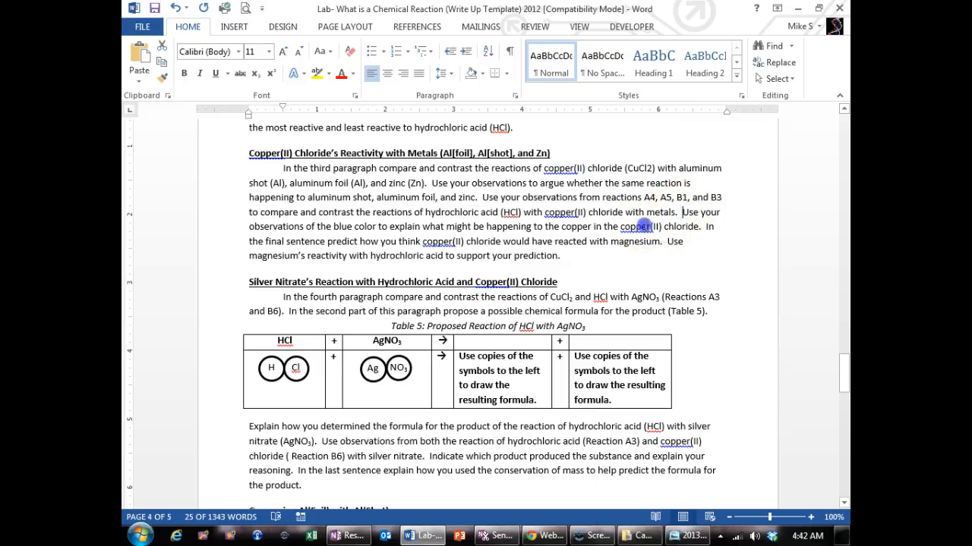
drag(682, 212, 706, 226)
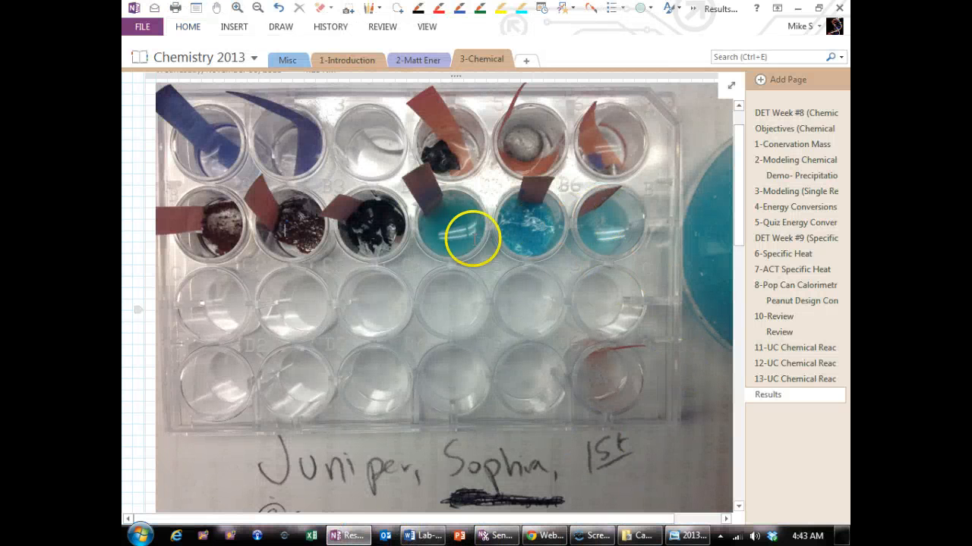
Browse further down the OneNote Results plate photos, then return to Word.
scroll(down, 3)
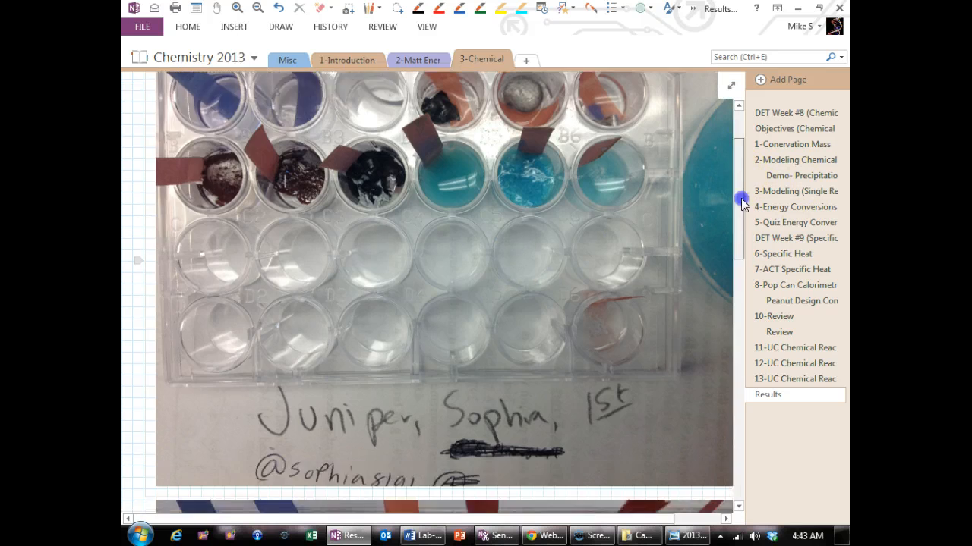
scroll(down, 3)
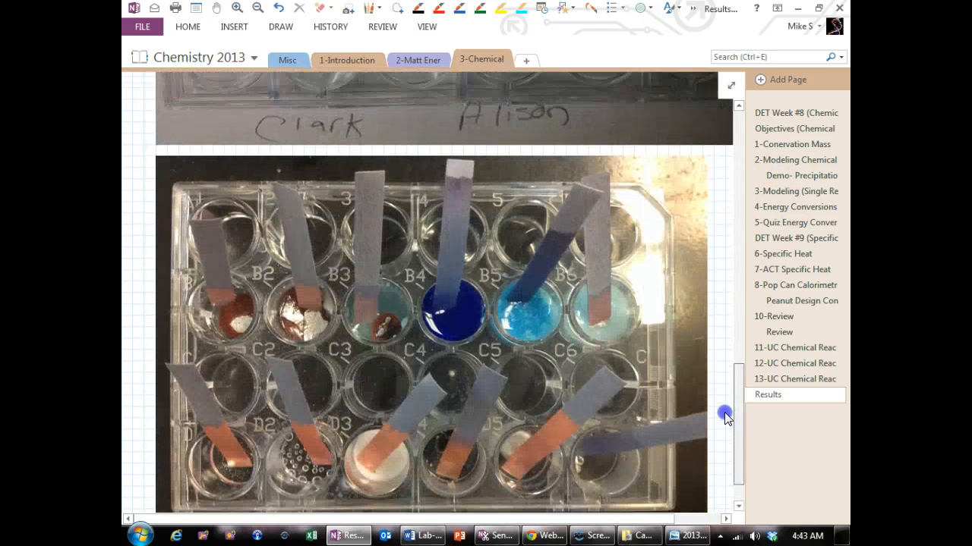
scroll(down, 3)
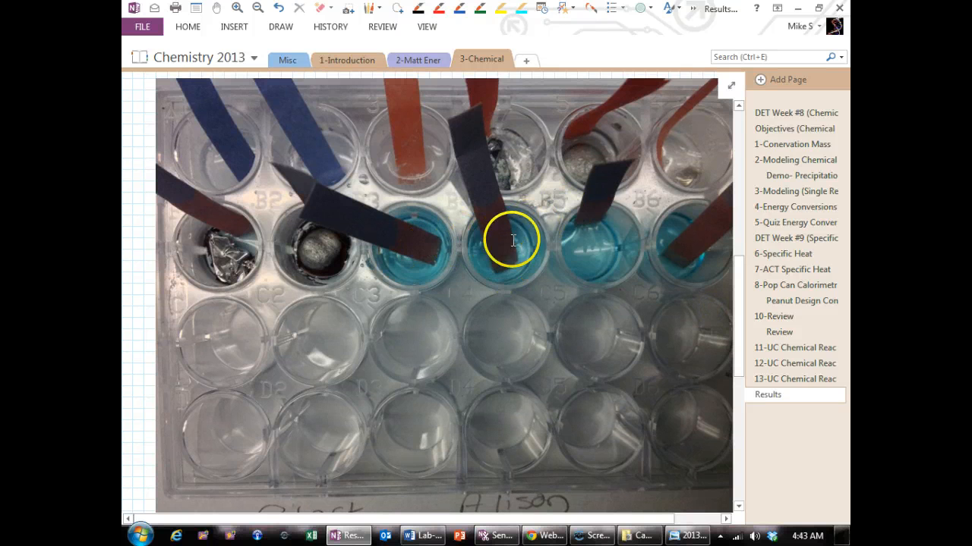
mouse_move(661, 231)
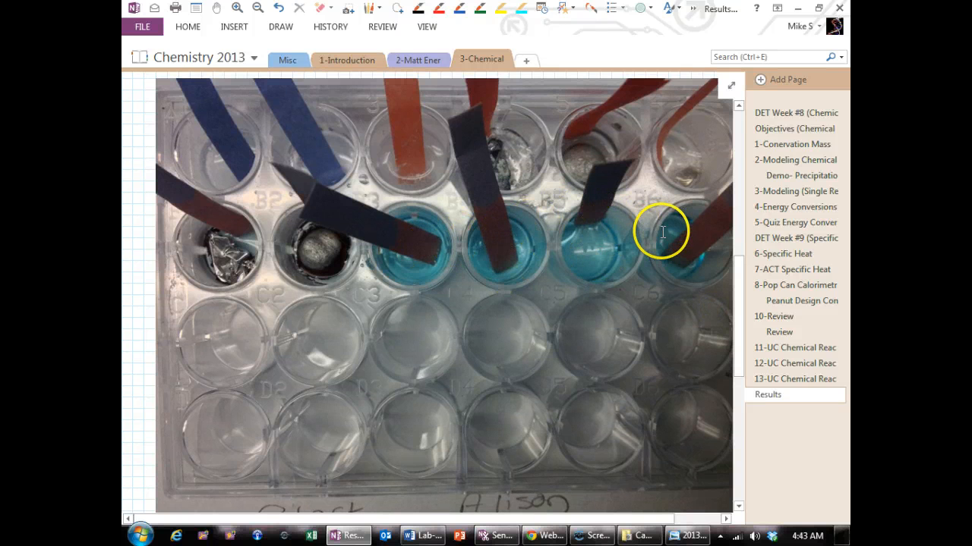
mouse_move(550, 253)
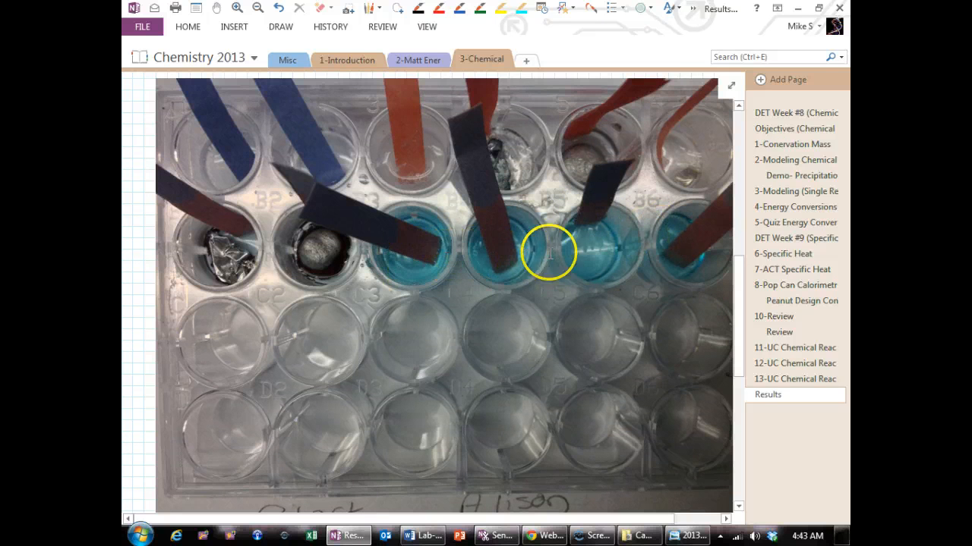
mouse_move(233, 251)
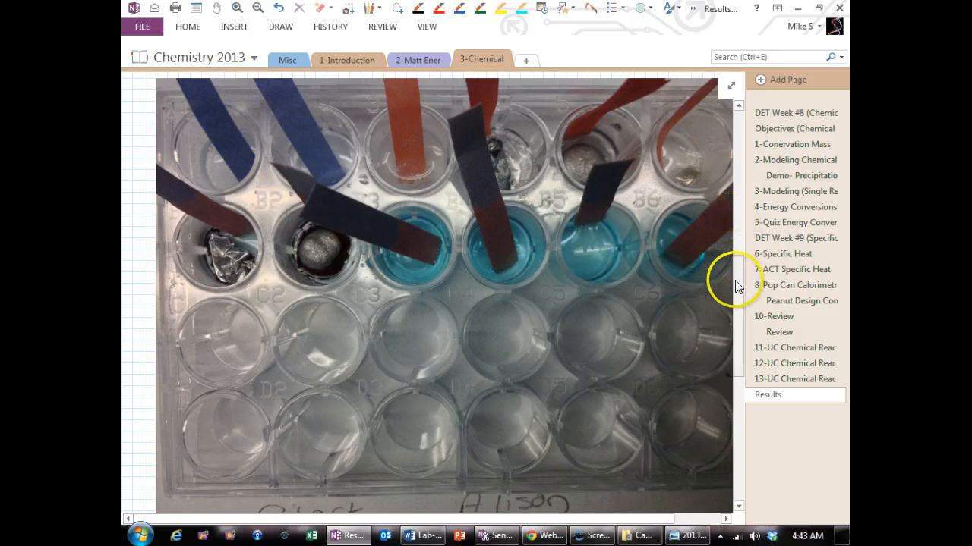
scroll(down, 3)
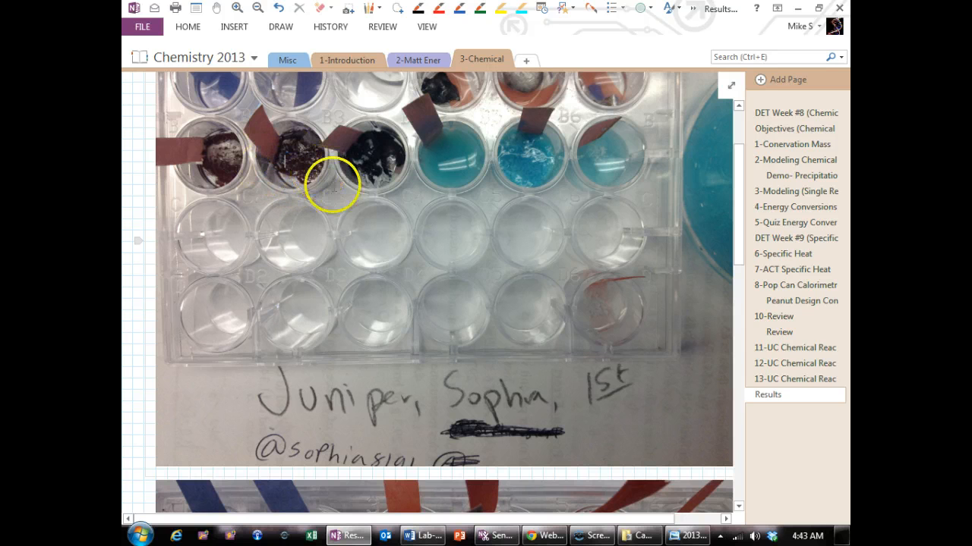
mouse_move(606, 249)
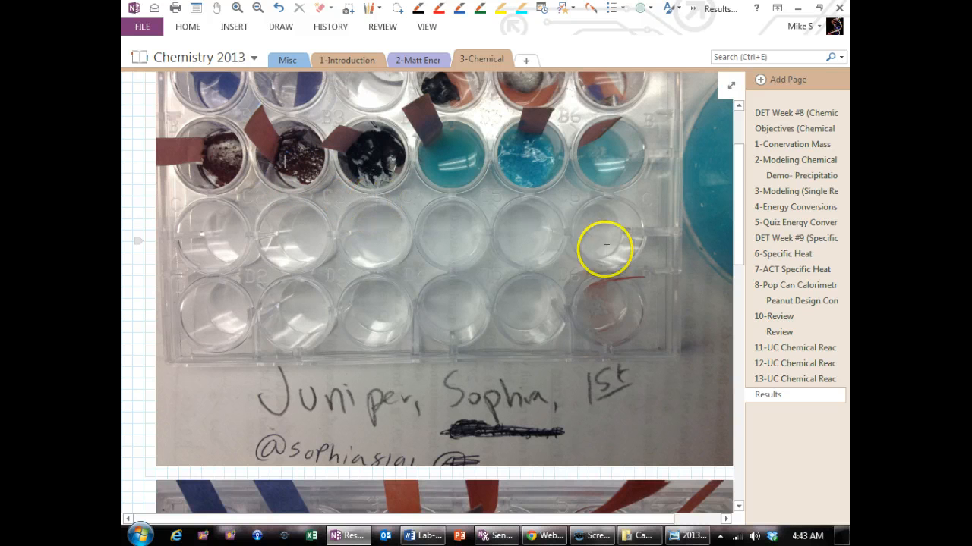
mouse_move(556, 186)
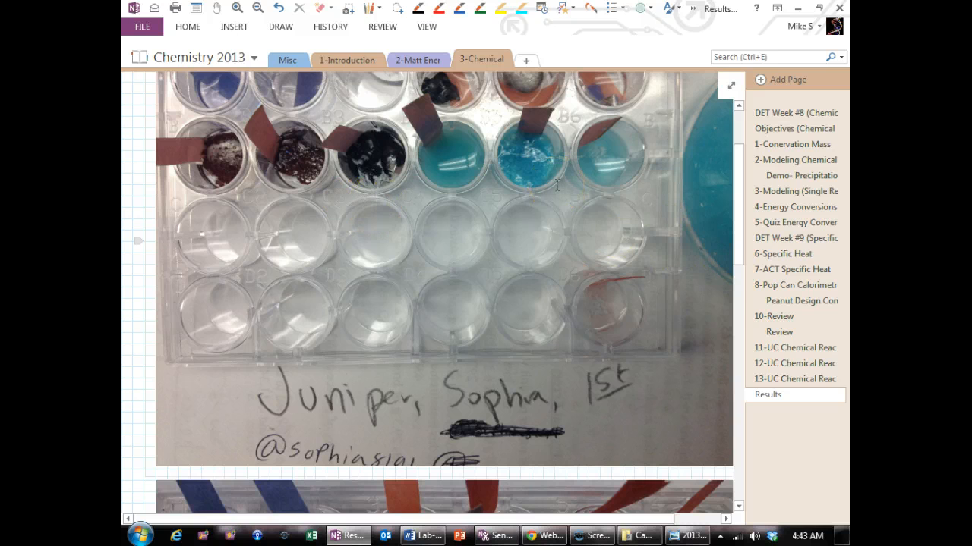
click(412, 534)
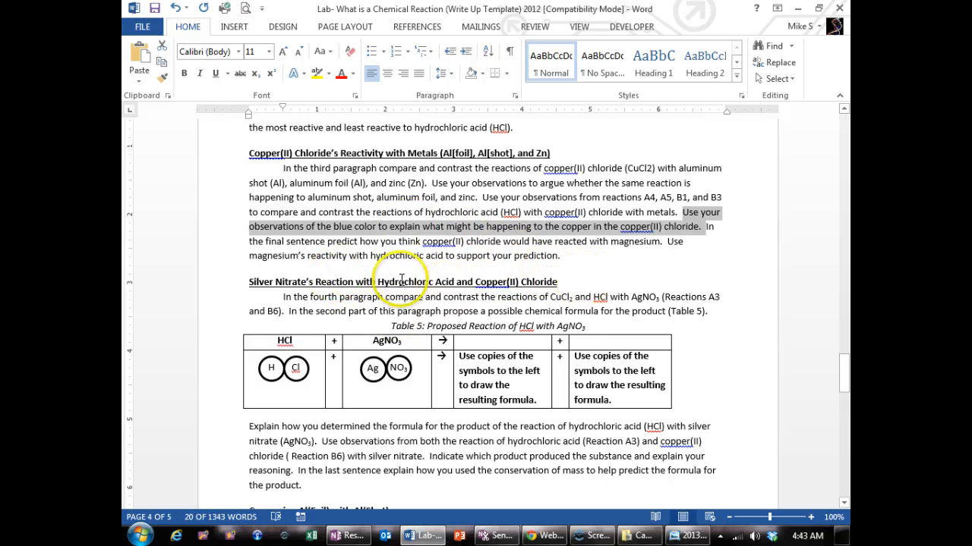
mouse_move(656, 246)
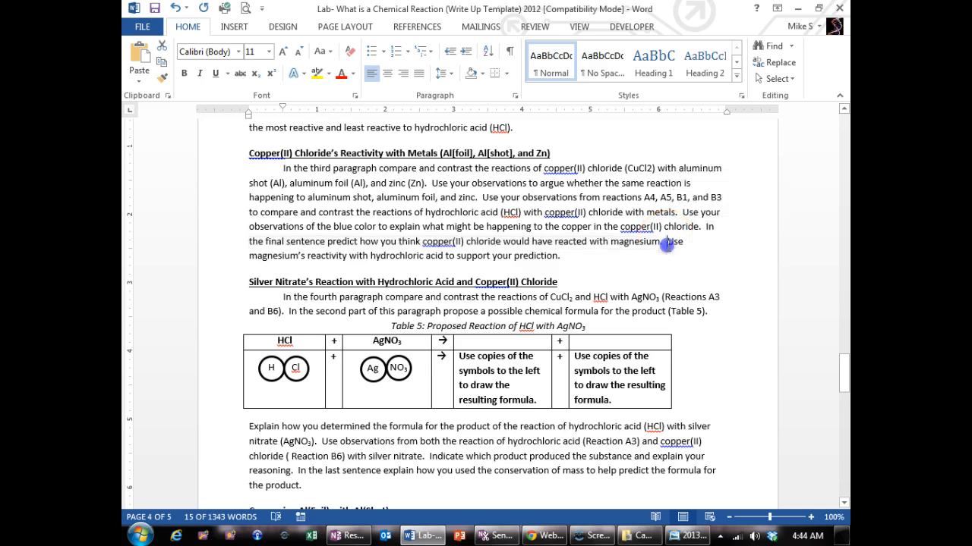
Highlight 'Use magnesium's reactivity with hydrochloric acid to support your prediction.'.
drag(670, 241, 558, 256)
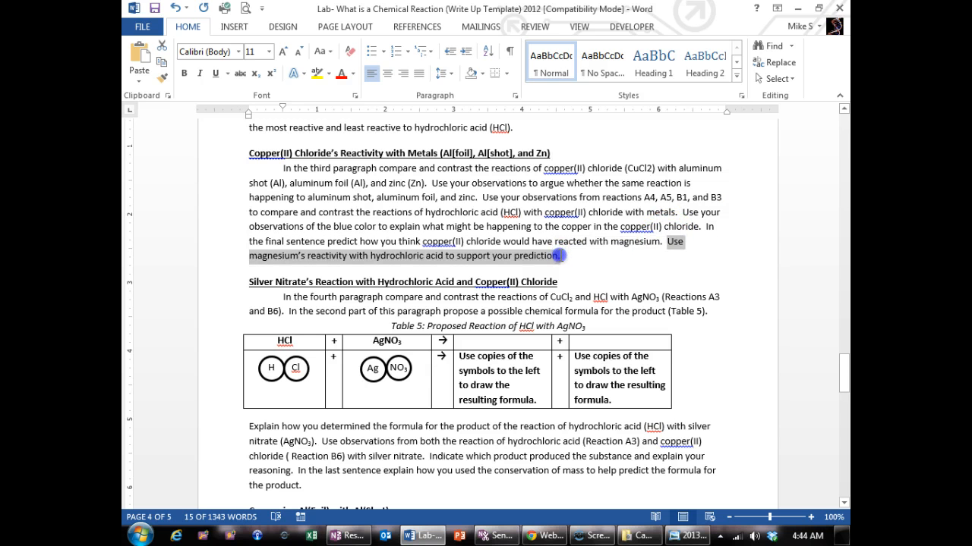